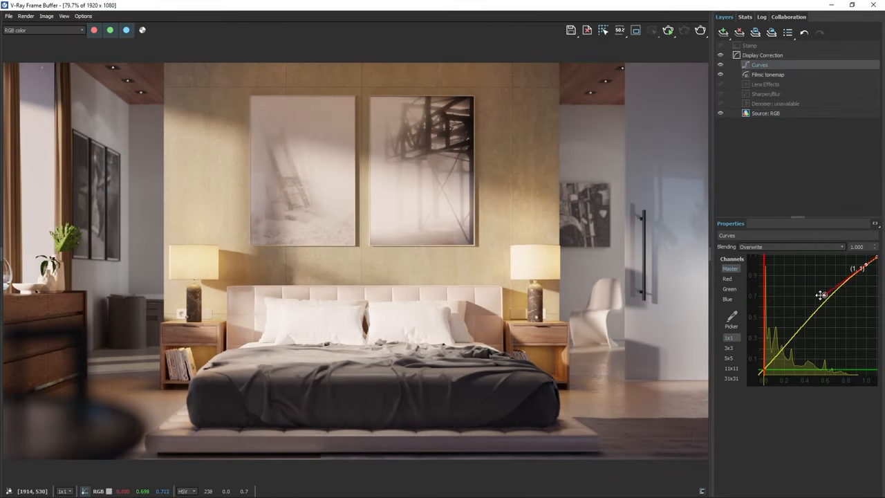
Bend the Curves tone curve, pulling down its dark end into a contrast shape
drag(823, 296, 813, 296)
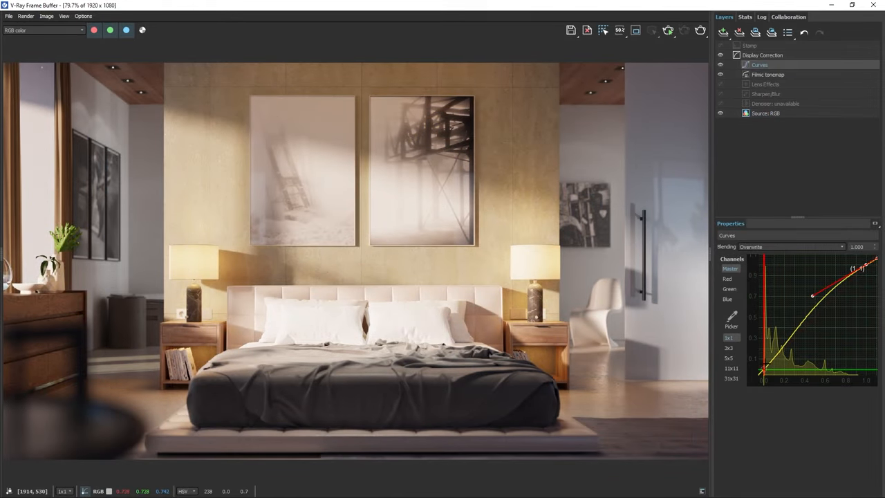
drag(814, 296, 791, 336)
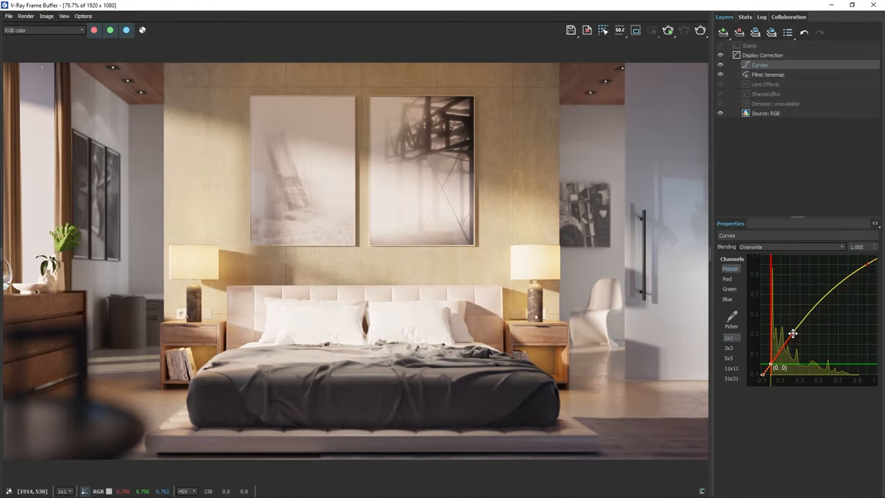
drag(793, 335, 788, 343)
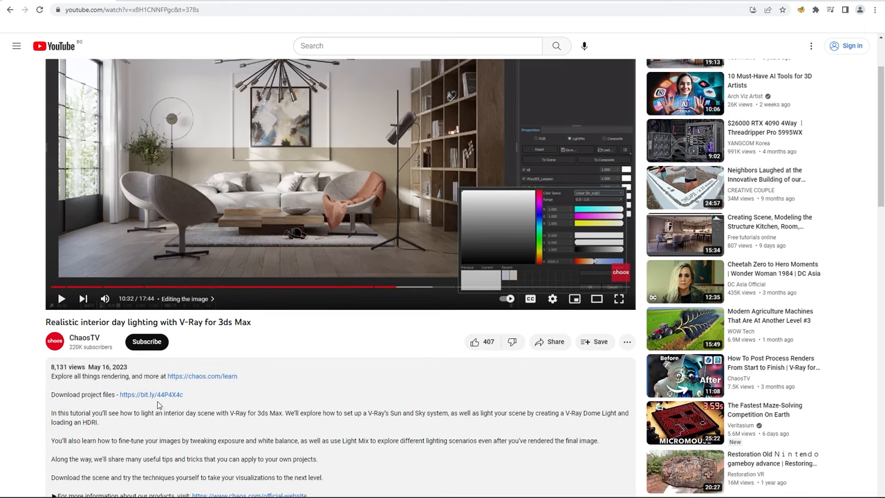
mouse_move(152, 397)
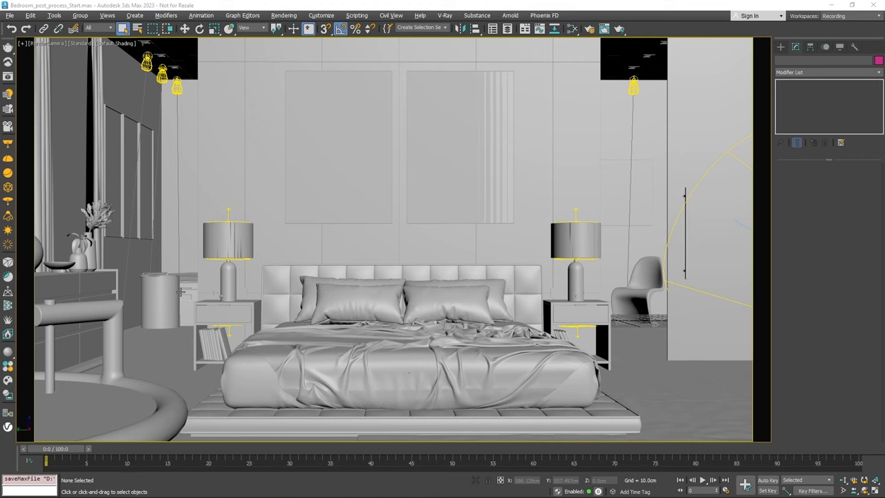
Add VRayBackToBeauty, VRayCryptomatte and VRayLightMix render elements in Render Setup
click(589, 28)
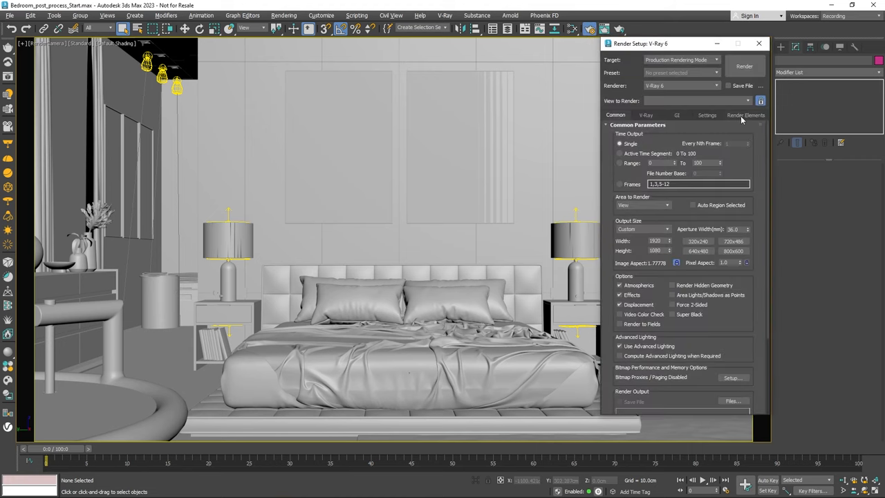
click(745, 115)
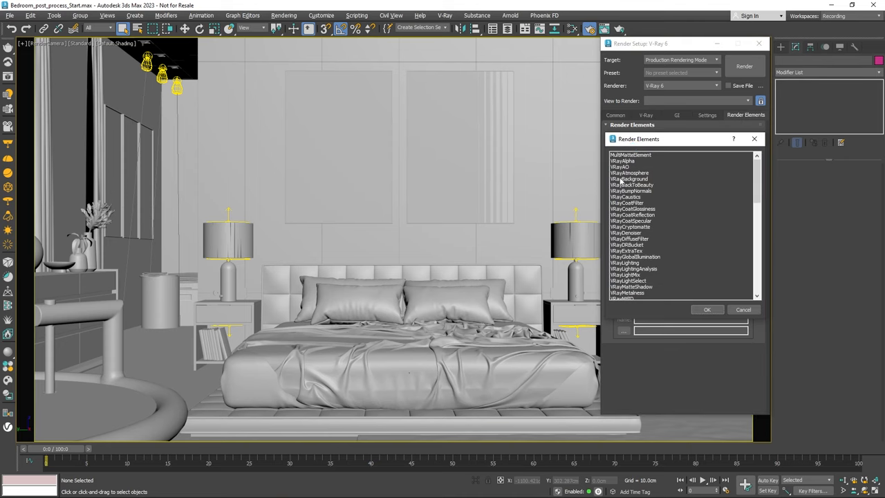
click(630, 185)
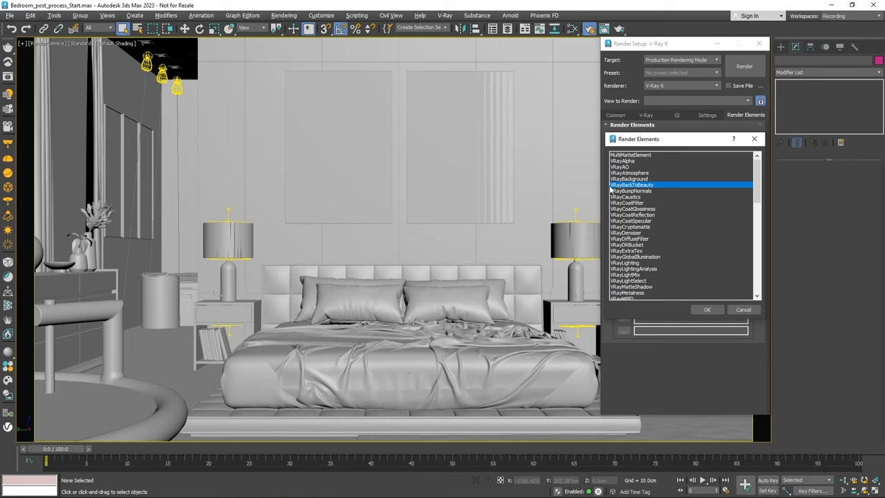
mouse_move(615, 188)
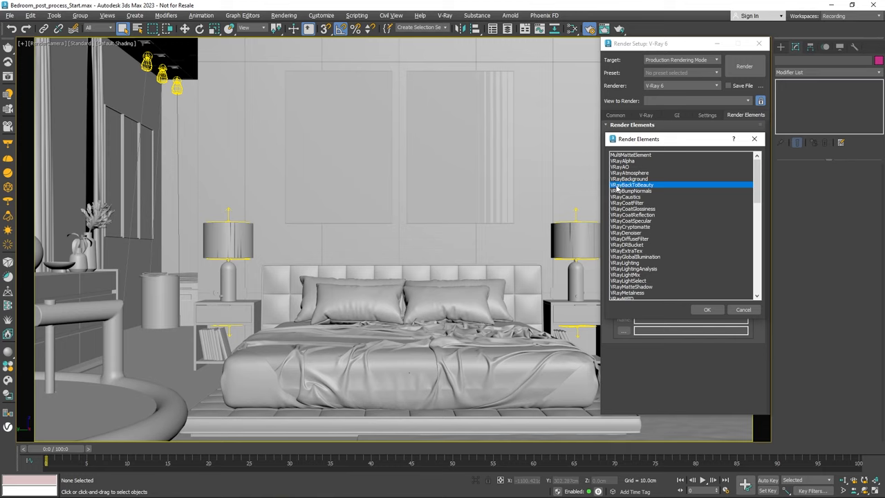
click(631, 227)
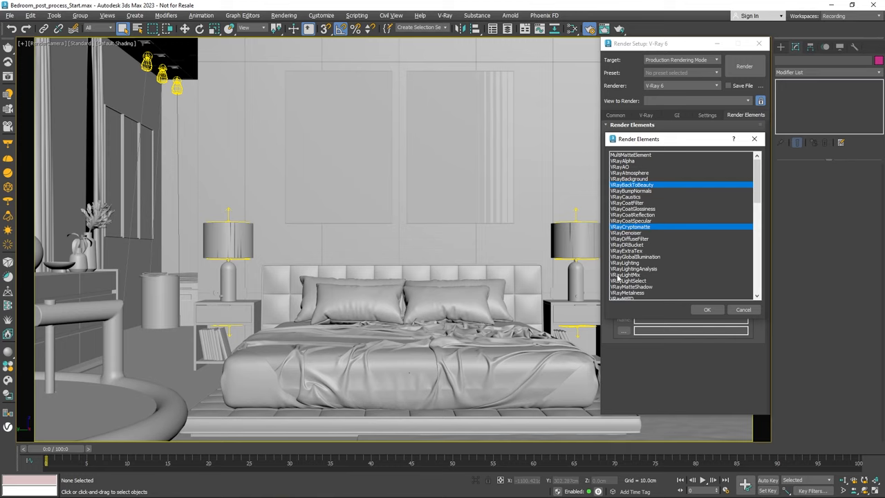
click(625, 273)
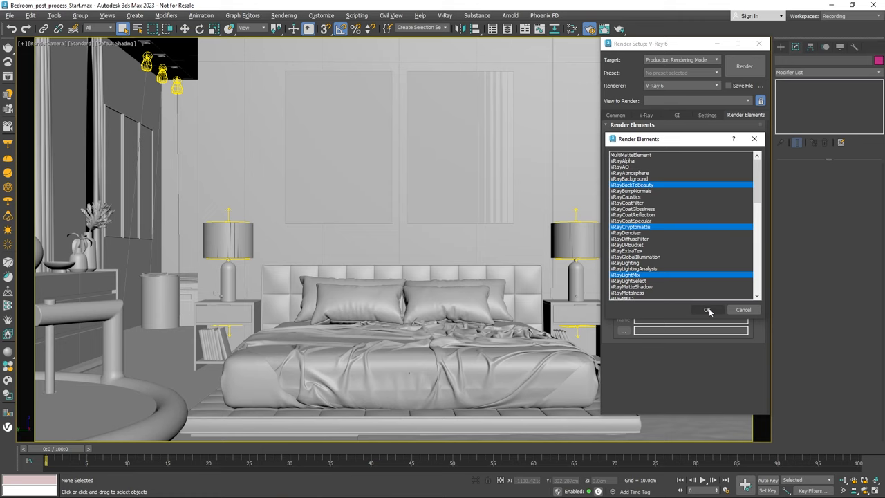
click(707, 310)
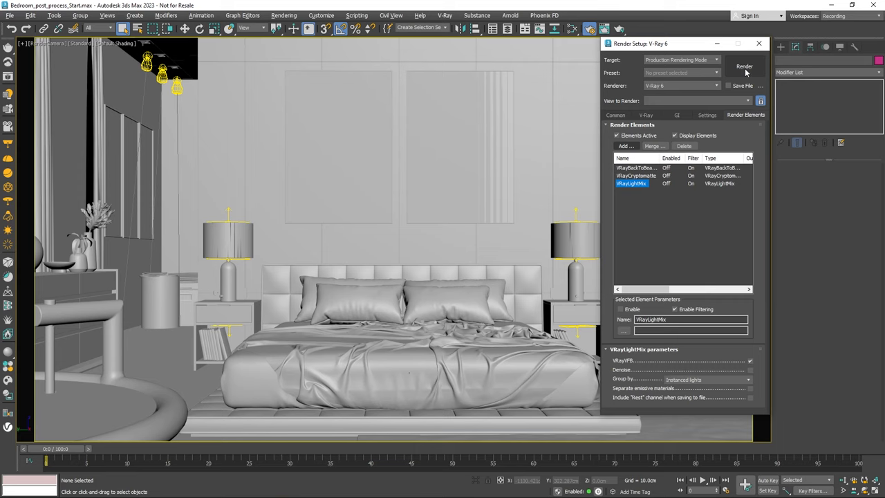
Render the bedroom view with the new elements
click(632, 182)
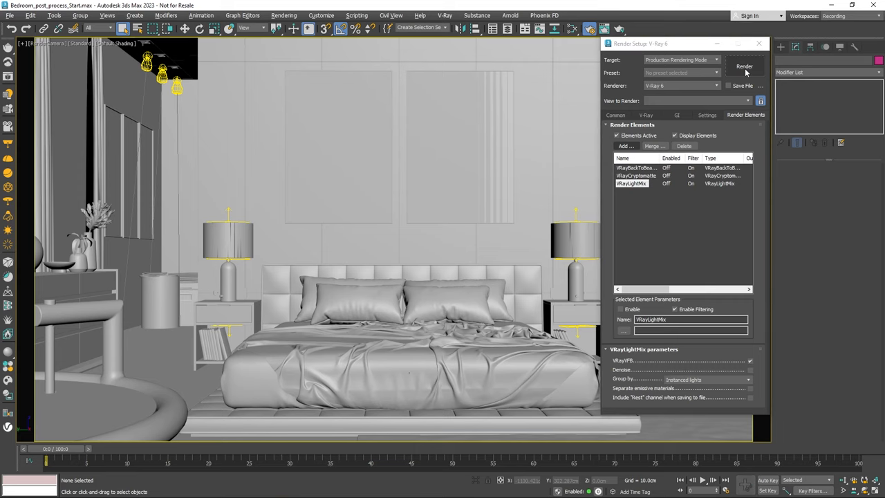
click(744, 66)
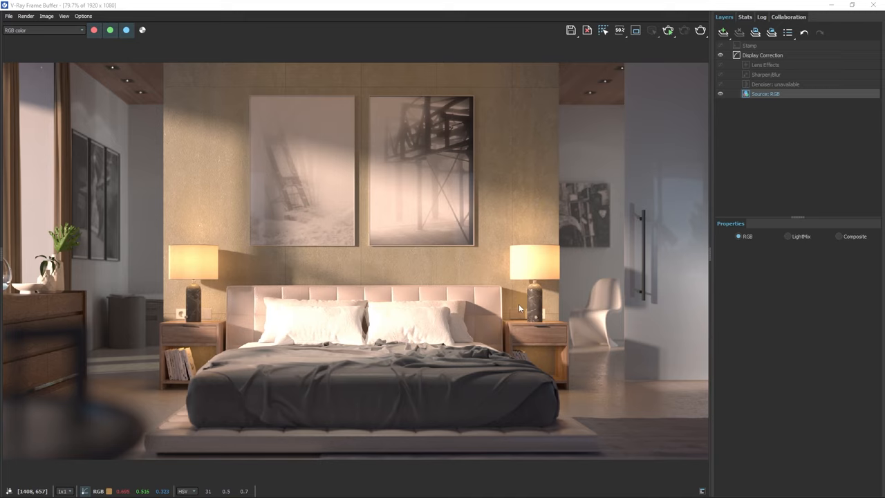
mouse_move(520, 310)
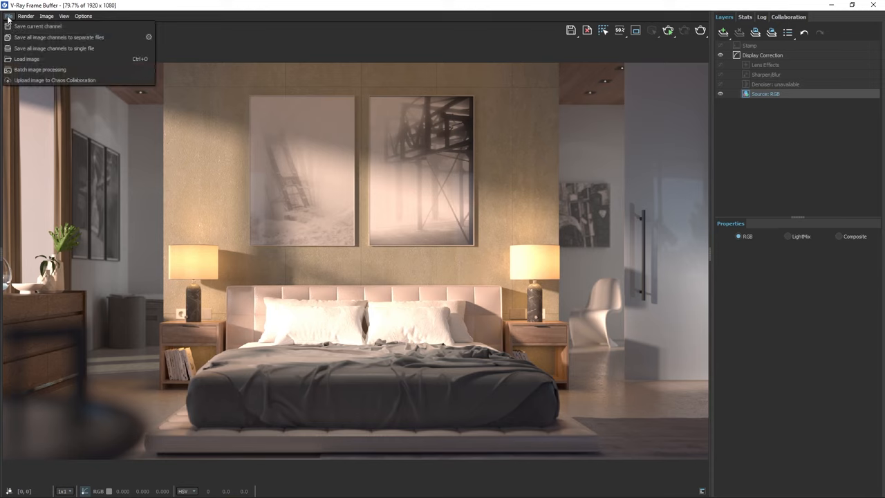
mouse_move(329, 199)
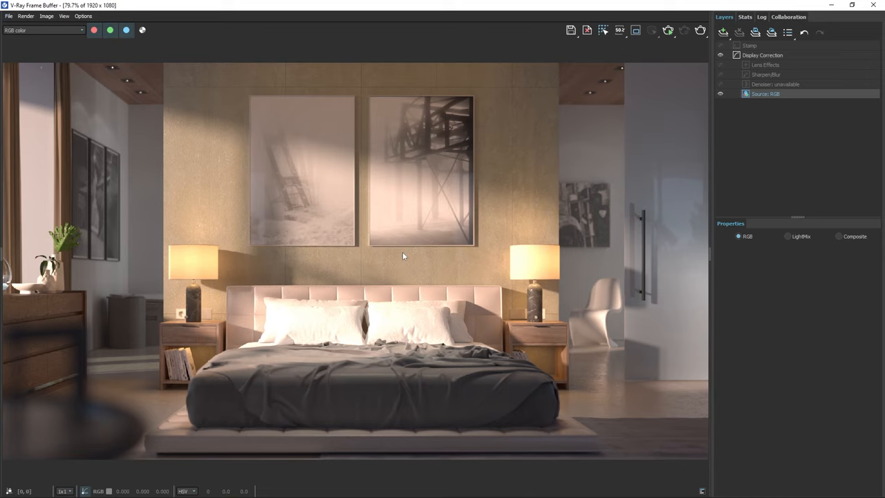
mouse_move(778, 295)
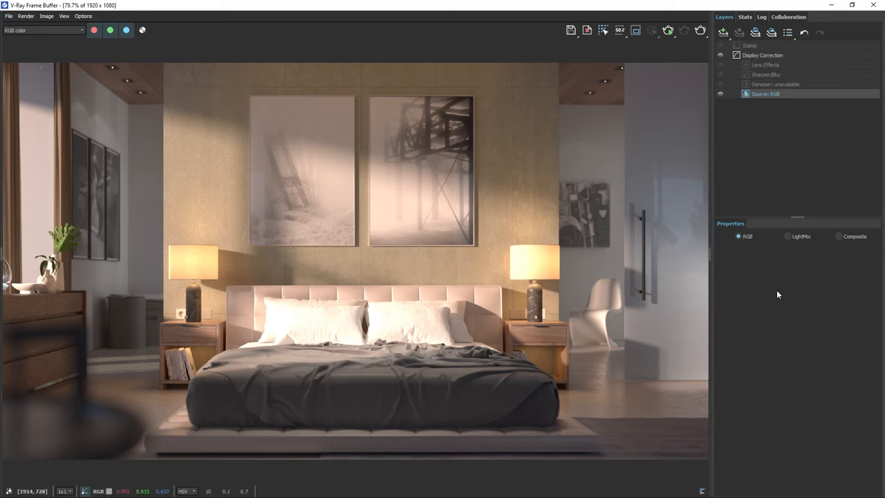
key(ctrl+l)
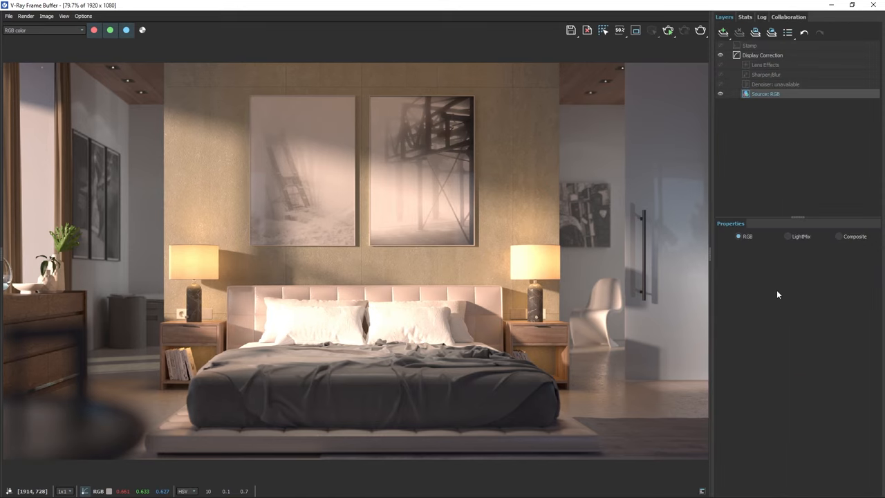
Add a Filmic tonemap layer, try ACES, settle on Hable and lower its toe strength
click(724, 33)
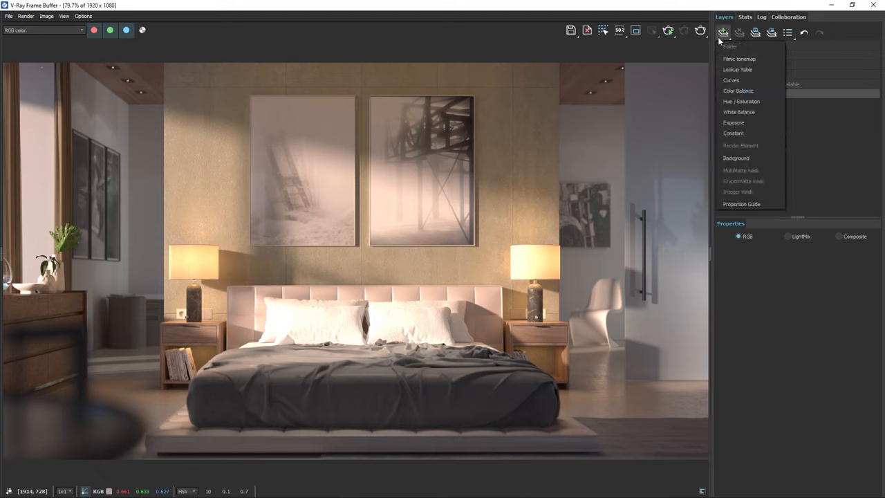
click(738, 58)
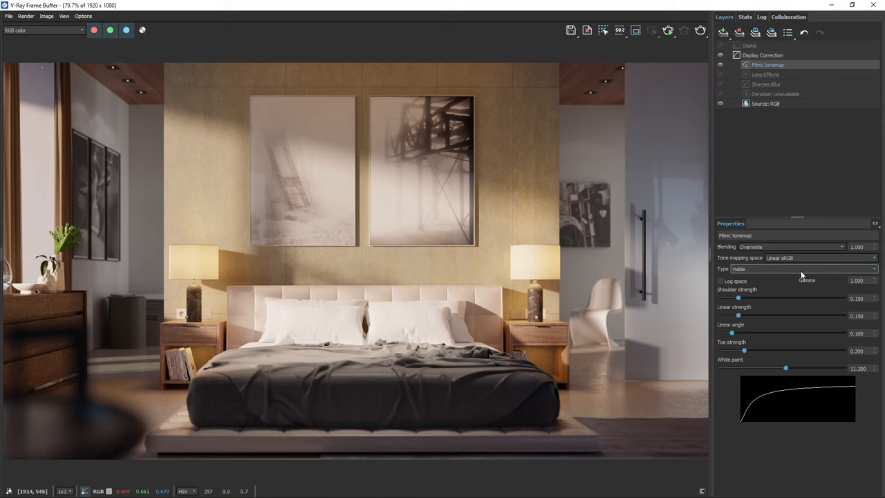
click(802, 269)
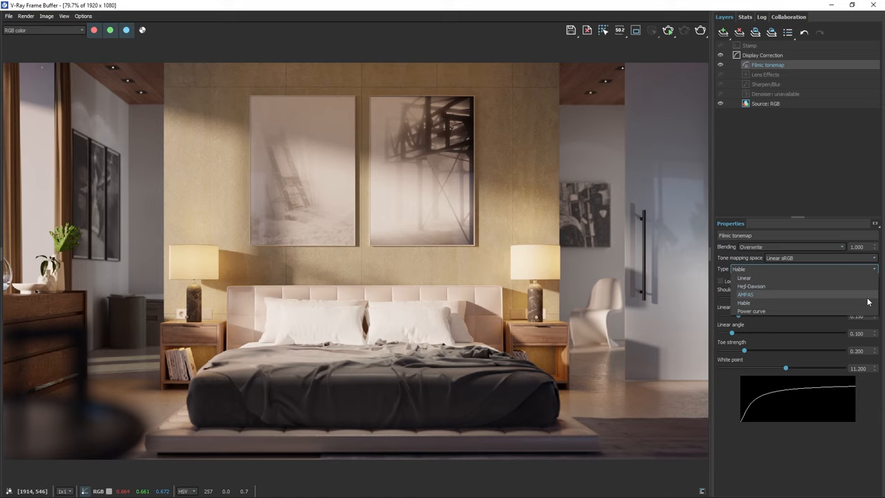
click(746, 293)
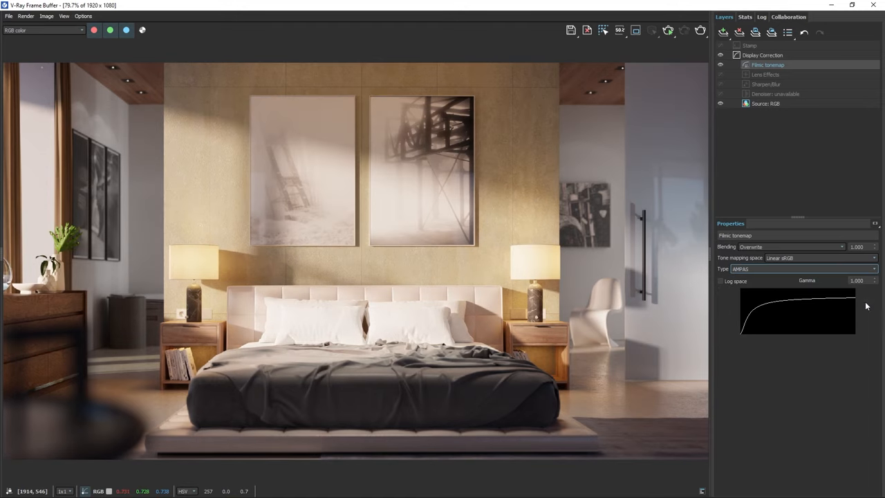
click(802, 269)
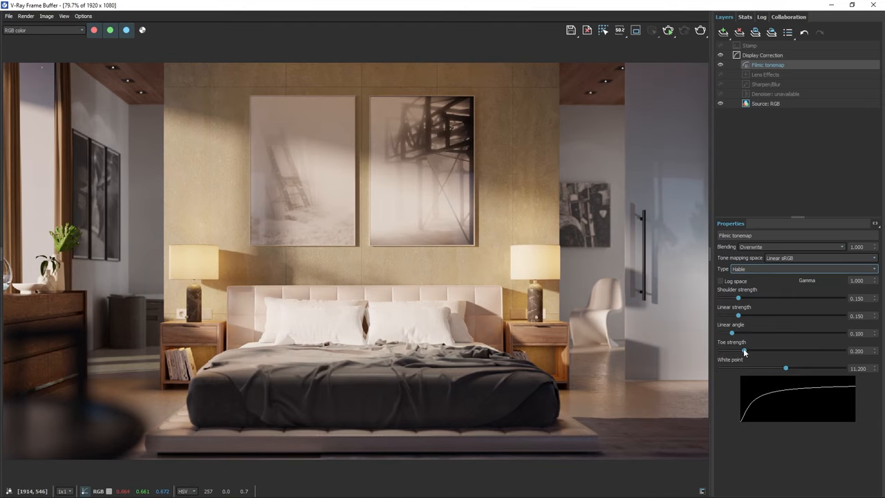
drag(744, 352, 736, 351)
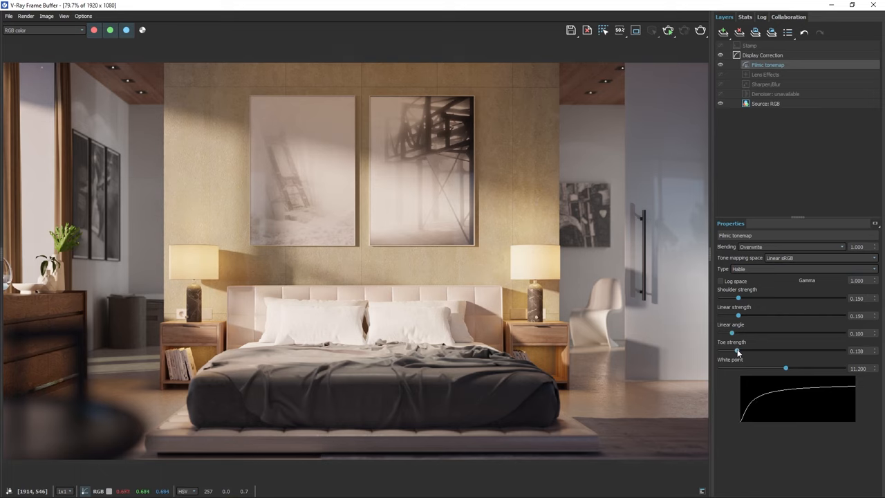
click(724, 33)
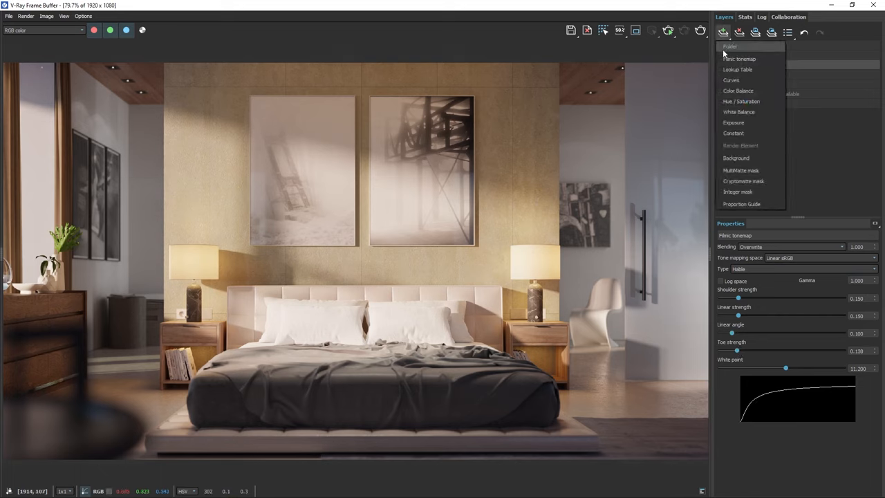
Add a Curves layer, reshape its tone curve, lower its amount to about 0.8, keeping Overwrite blending
click(730, 80)
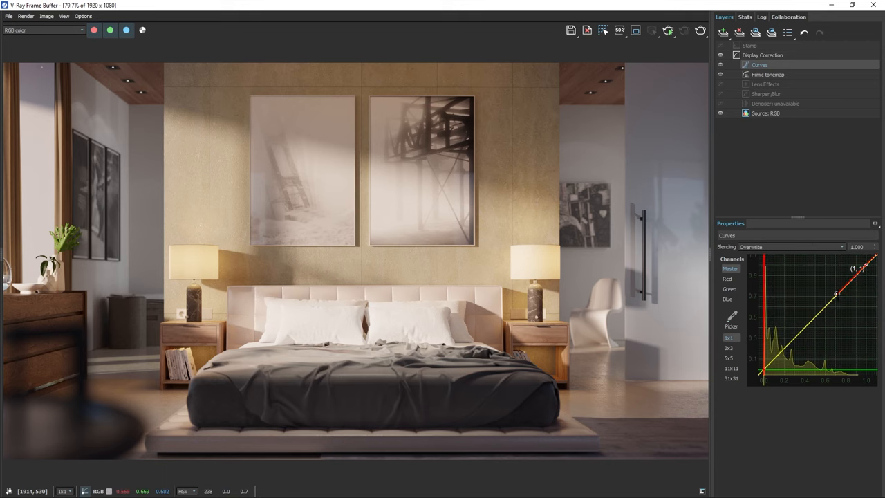
drag(836, 293, 813, 296)
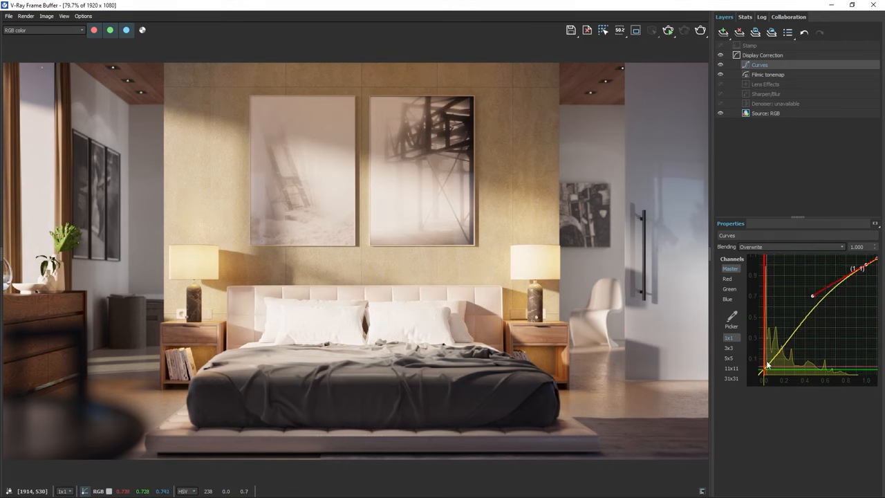
drag(814, 296, 794, 334)
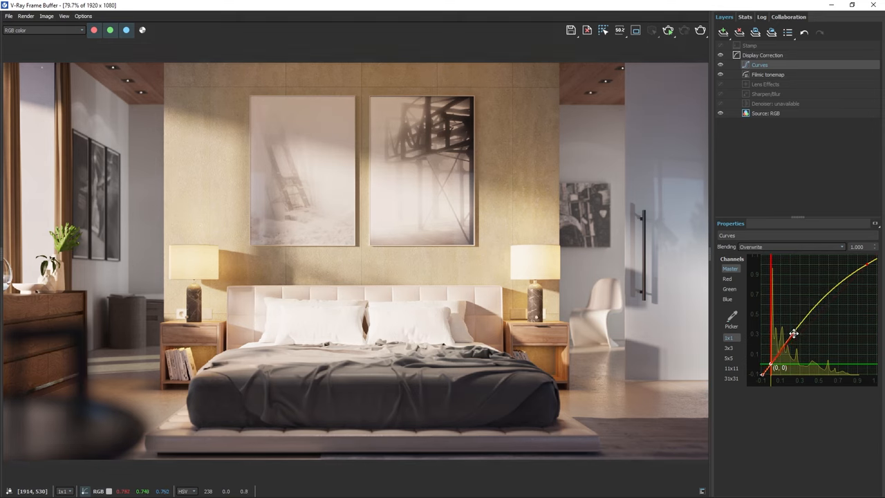
drag(794, 334, 789, 346)
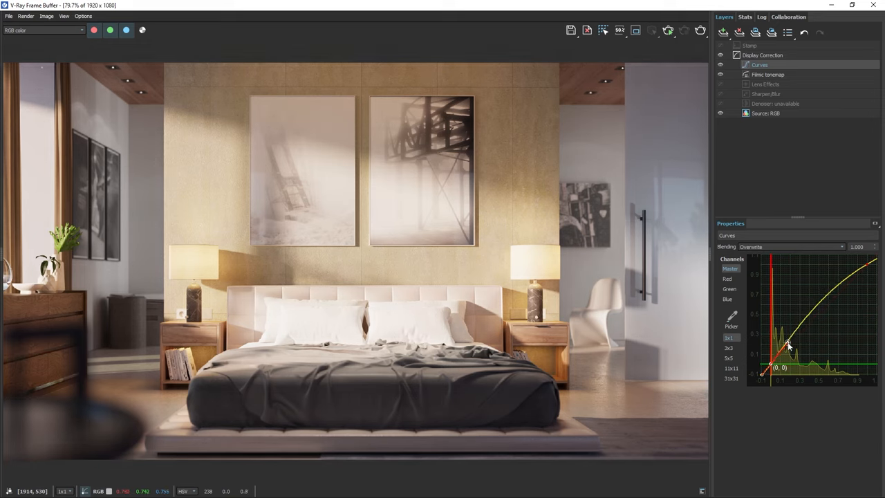
drag(789, 346, 875, 270)
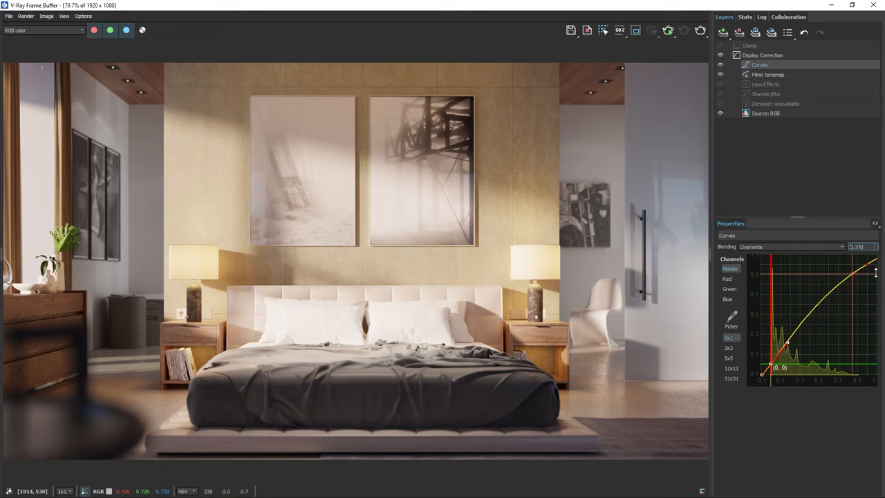
drag(874, 270, 865, 269)
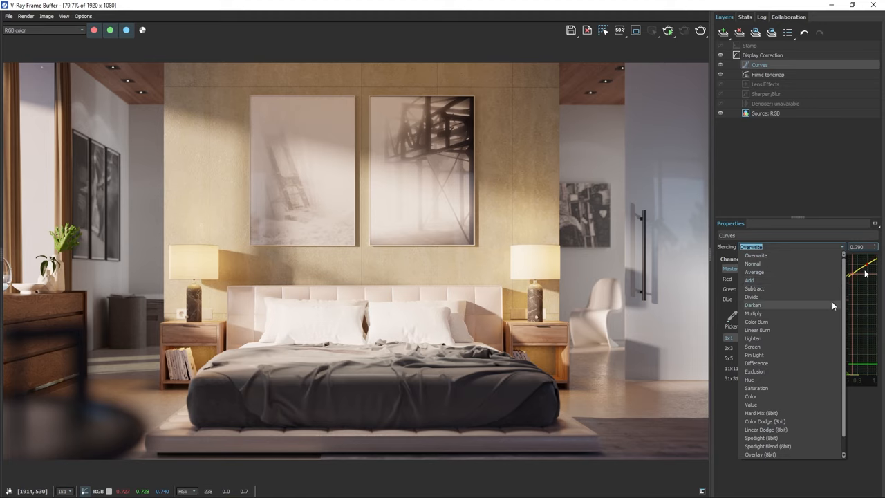
mouse_move(832, 338)
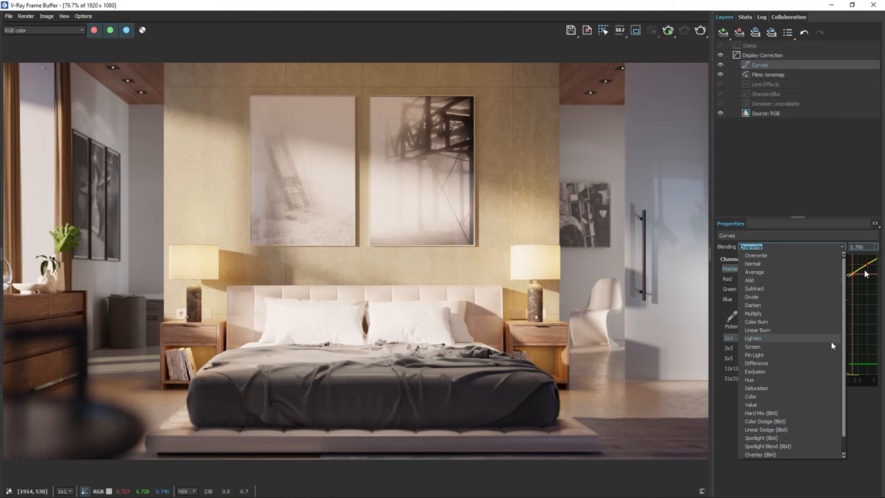
mouse_move(839, 249)
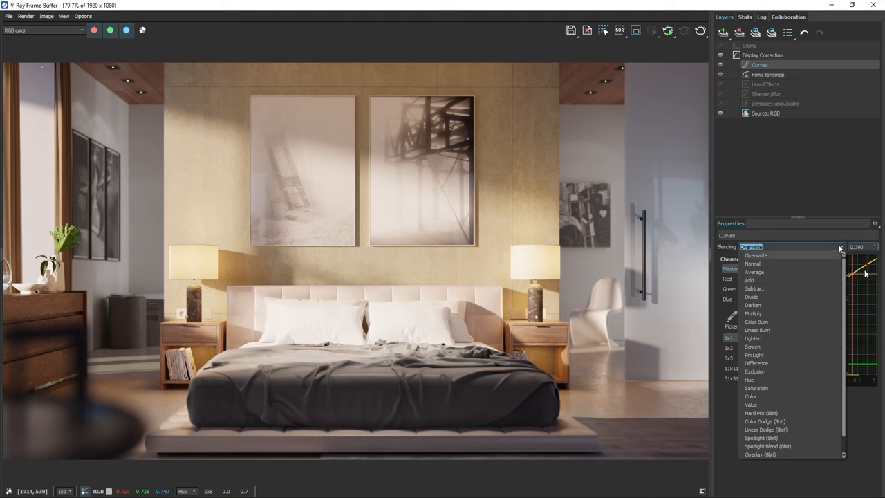
click(755, 255)
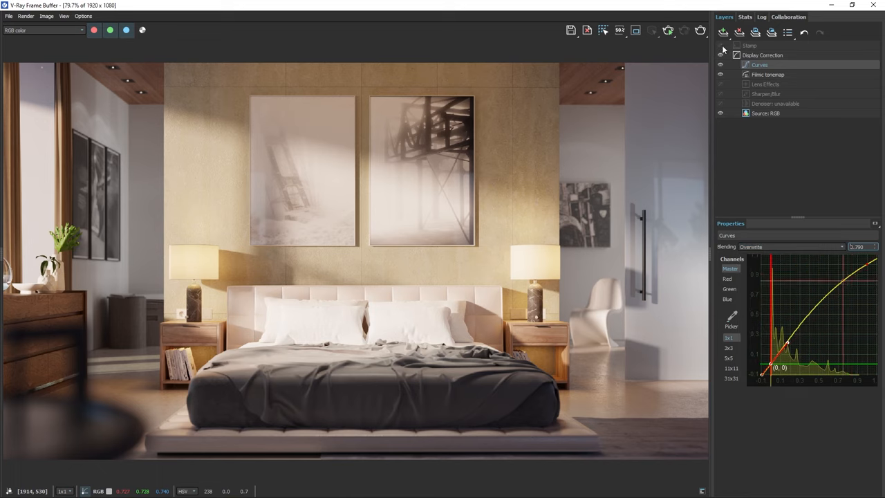
Add a White Balance correction layer at the default 6500 temperature
click(723, 32)
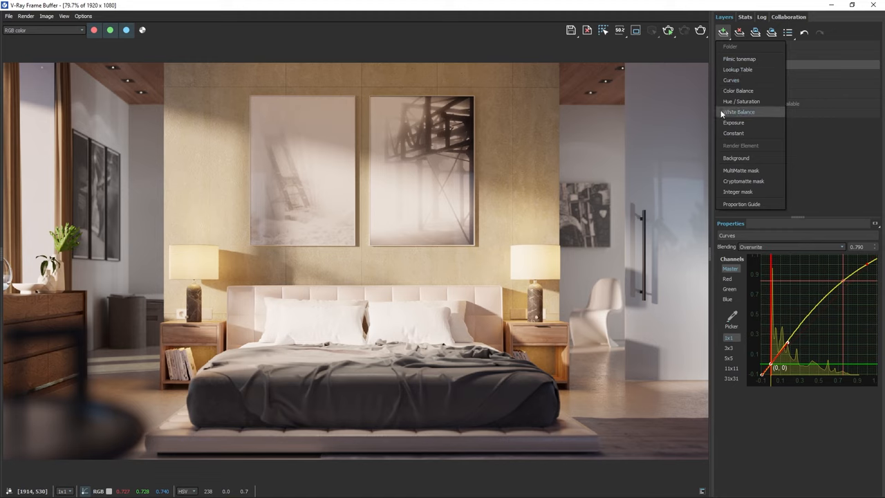
click(742, 111)
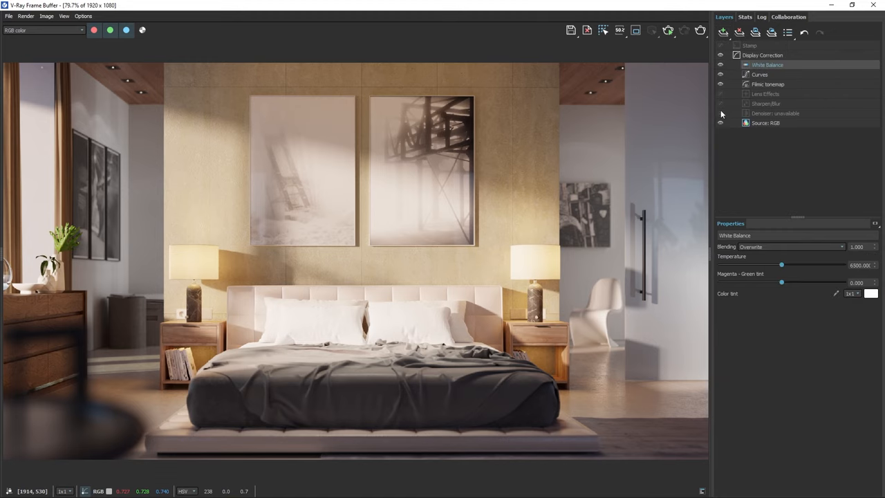
mouse_move(702, 242)
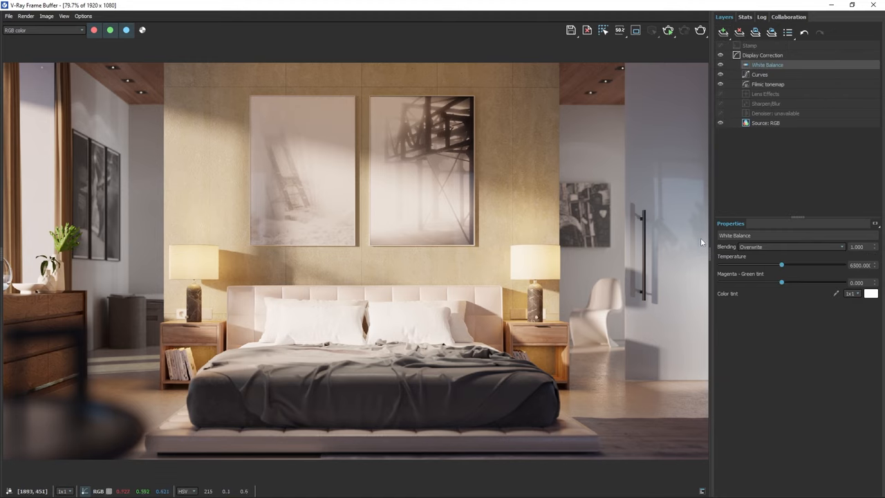
mouse_move(829, 296)
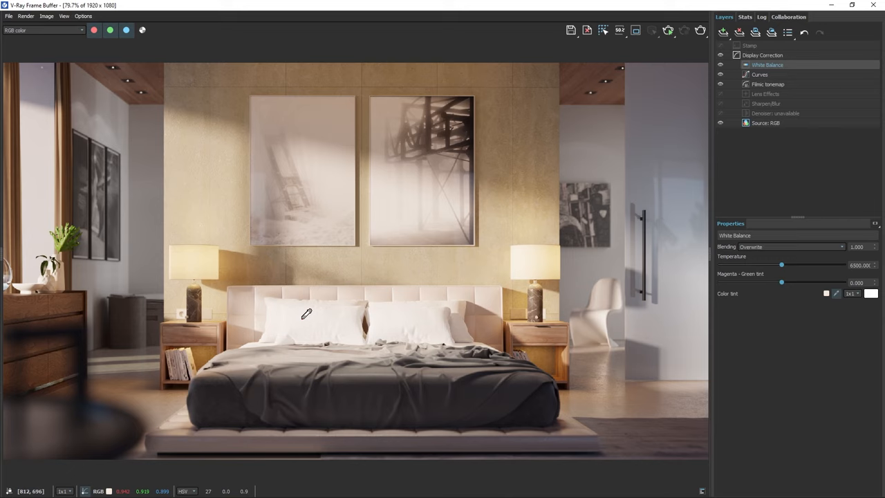
mouse_move(320, 316)
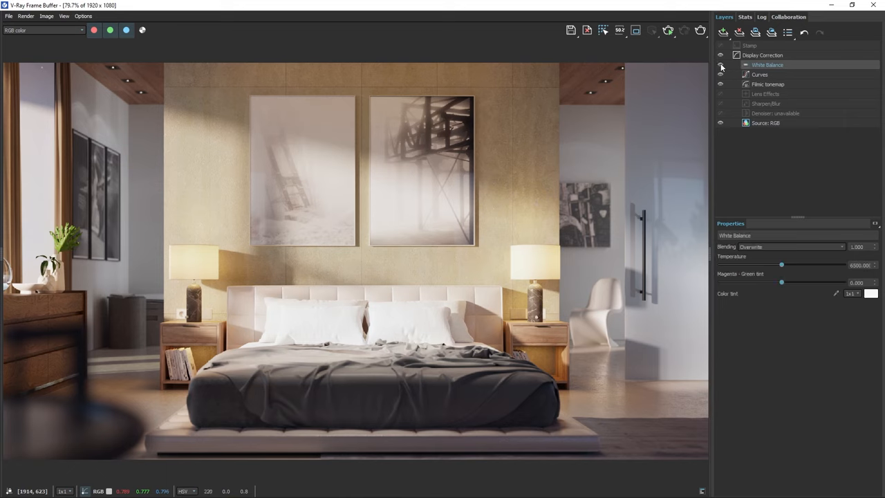
Add a Color Balance layer limited to Shadows with small cyan-red, magenta-green and yellow-blue shifts
click(722, 33)
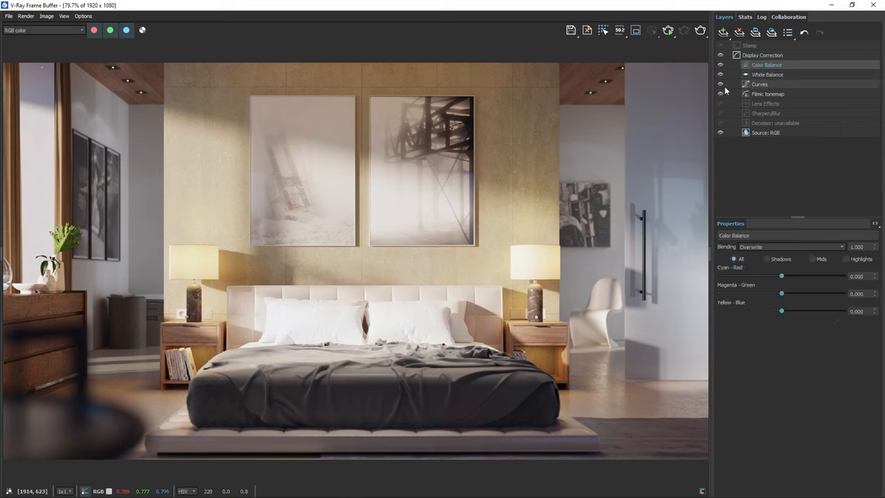
click(766, 259)
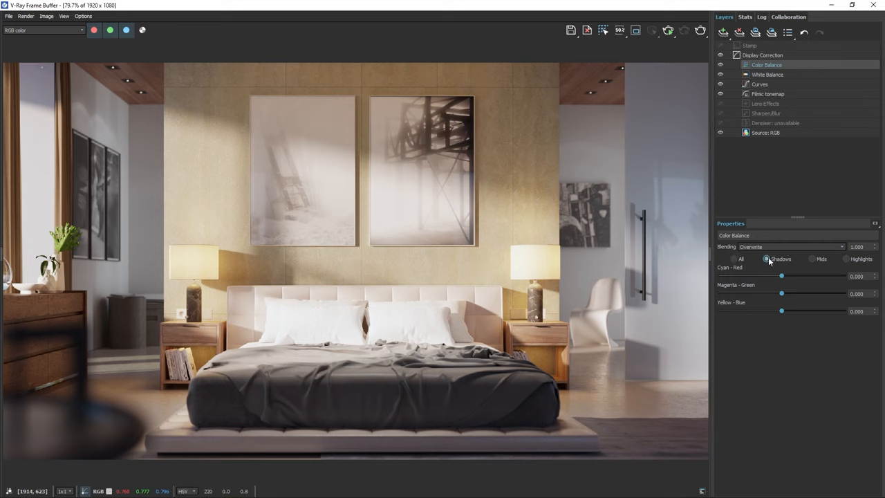
drag(783, 276, 794, 276)
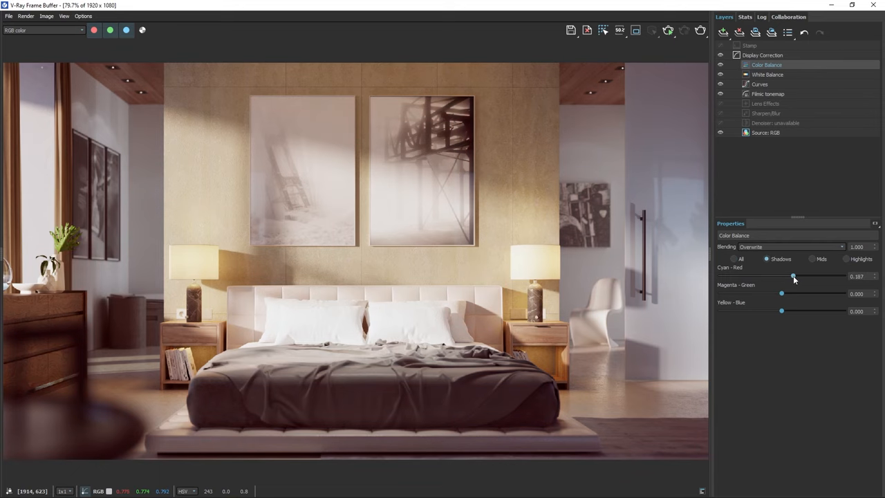
drag(794, 276, 787, 276)
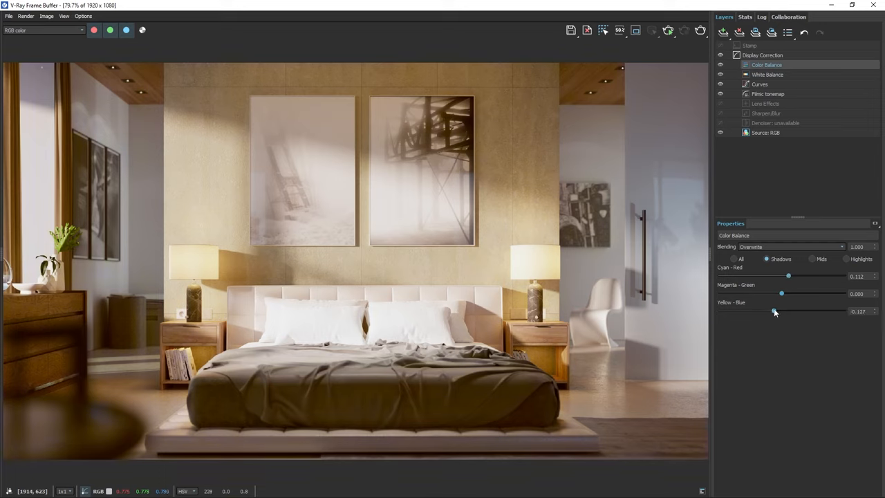
drag(774, 311, 785, 313)
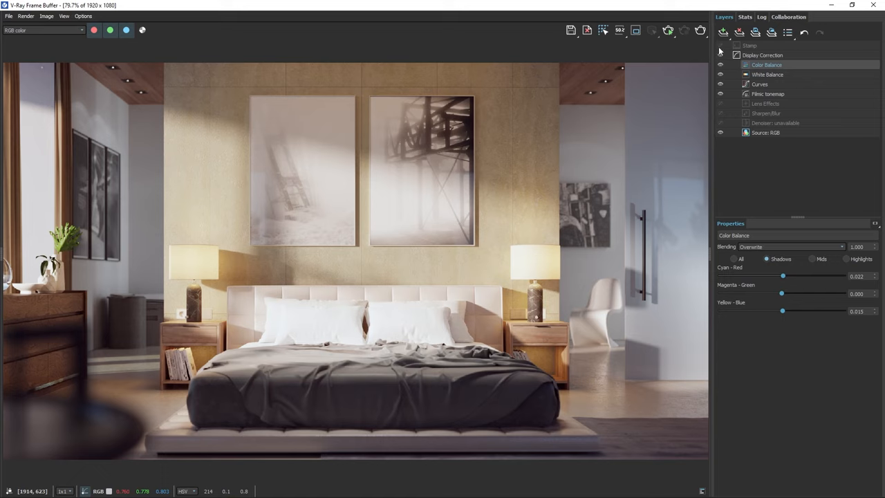
Add a Lookup Table layer and load the first film-look .cube LUT file
click(724, 33)
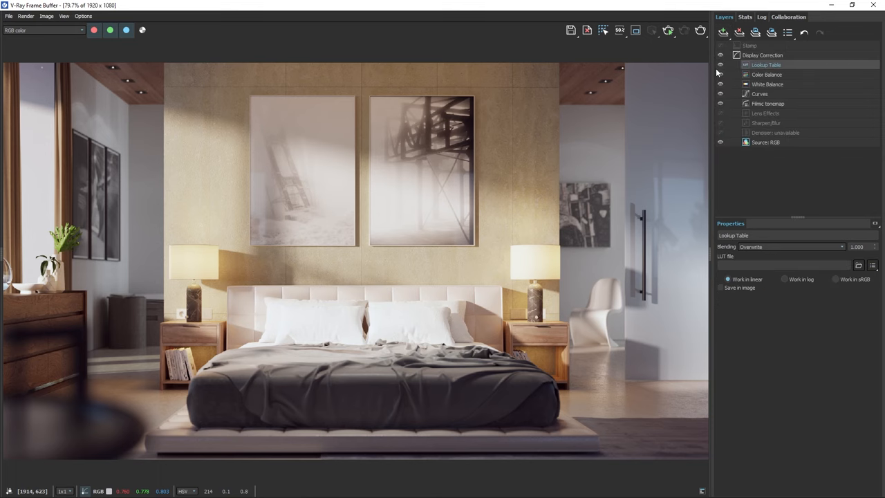
mouse_move(780, 277)
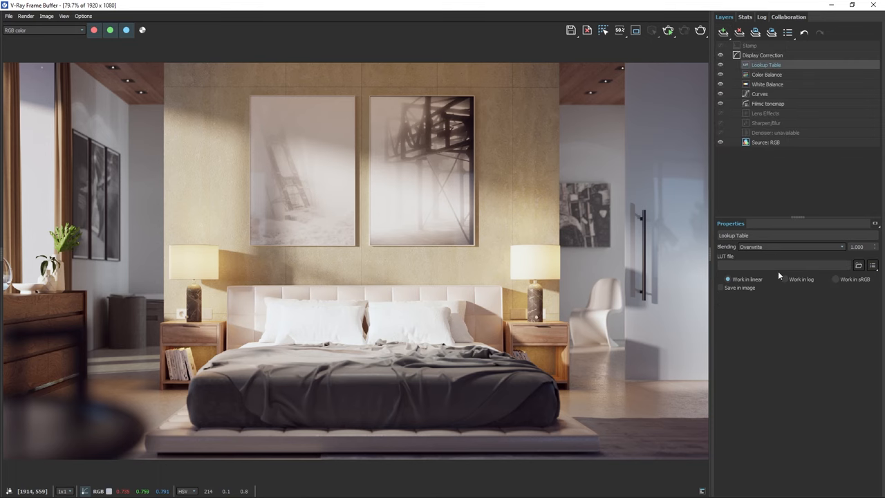
click(859, 266)
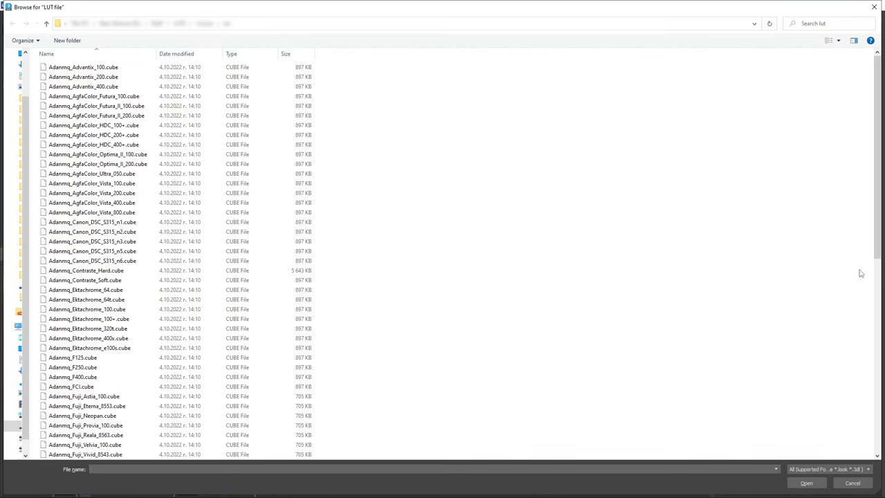
click(83, 66)
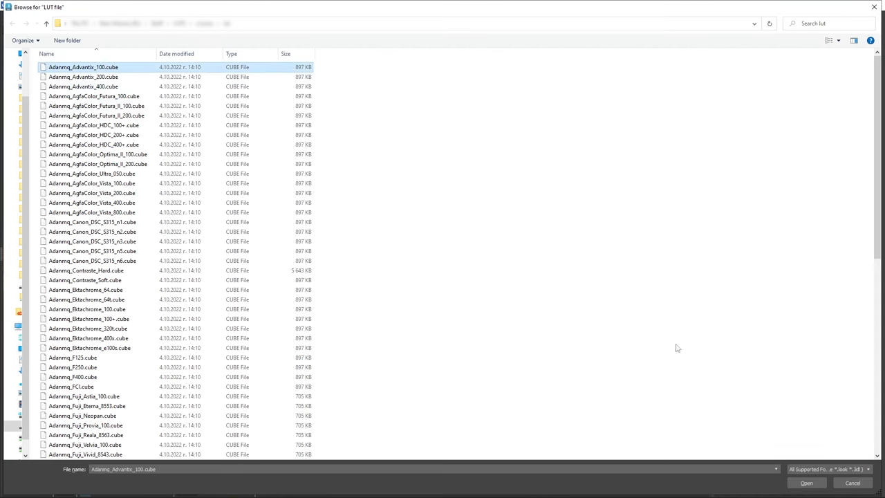
click(806, 483)
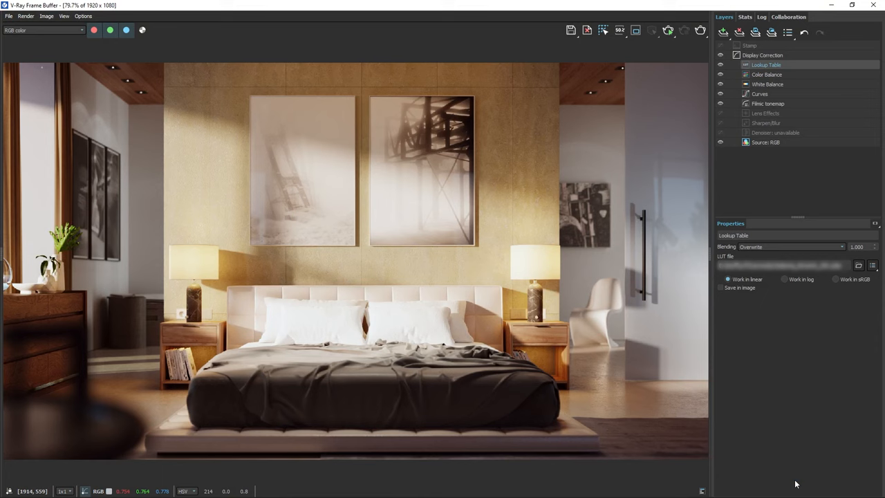
mouse_move(802, 442)
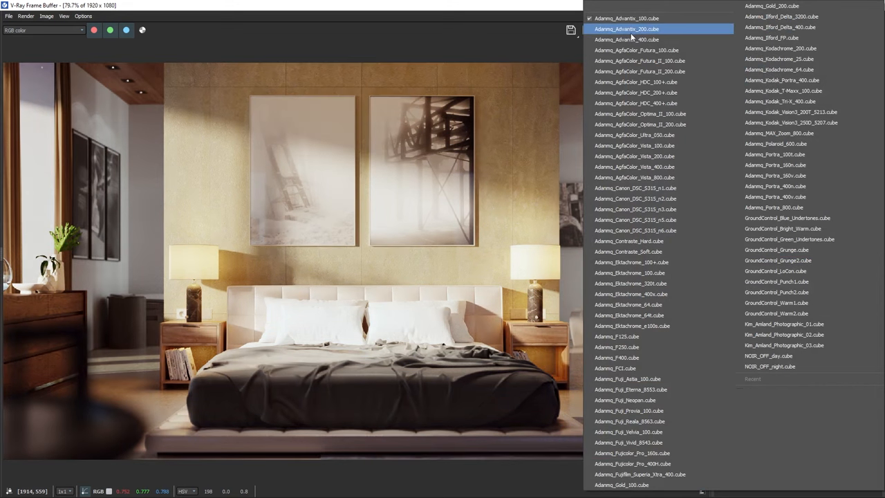
Preview several film-look LUTs and settle on a warm high-contrast one
click(633, 145)
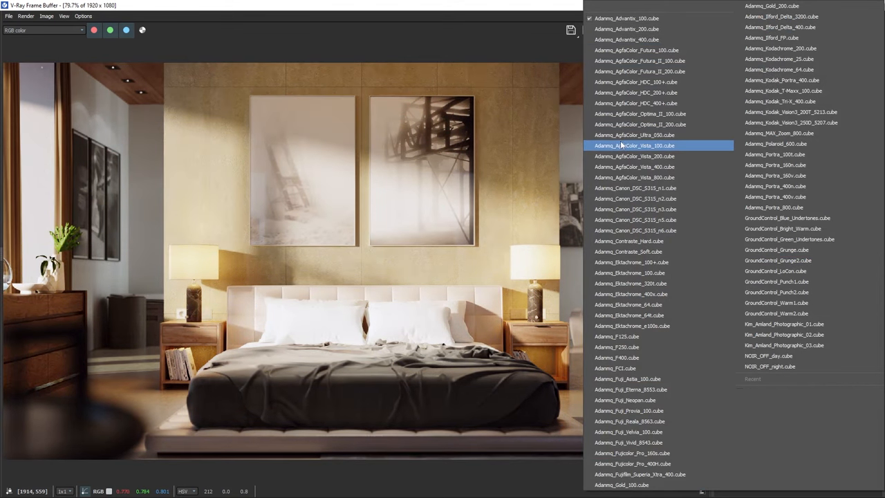
click(633, 136)
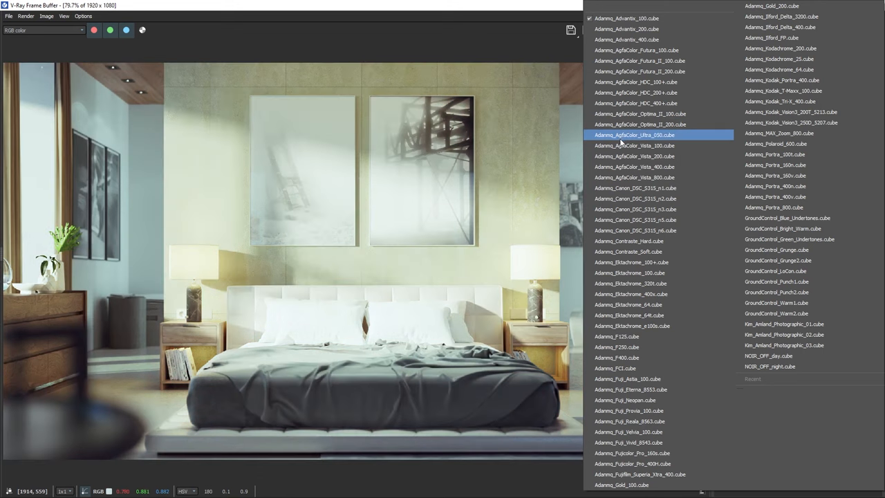
click(632, 327)
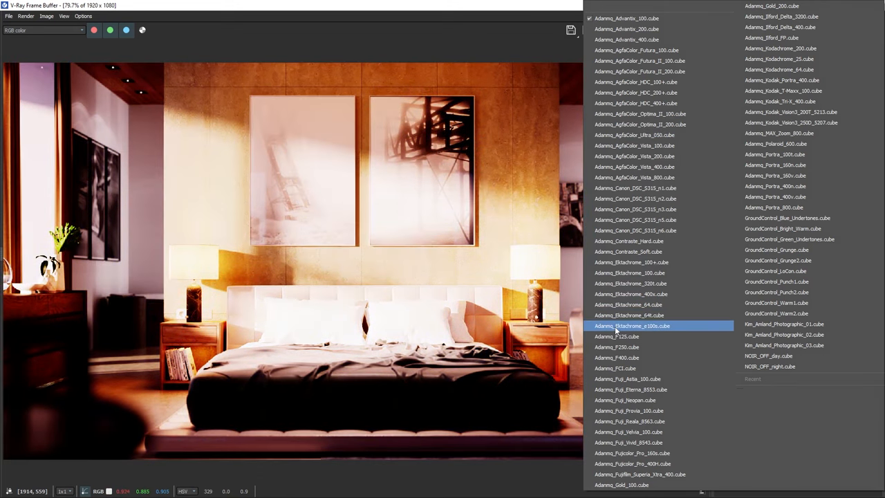
click(630, 326)
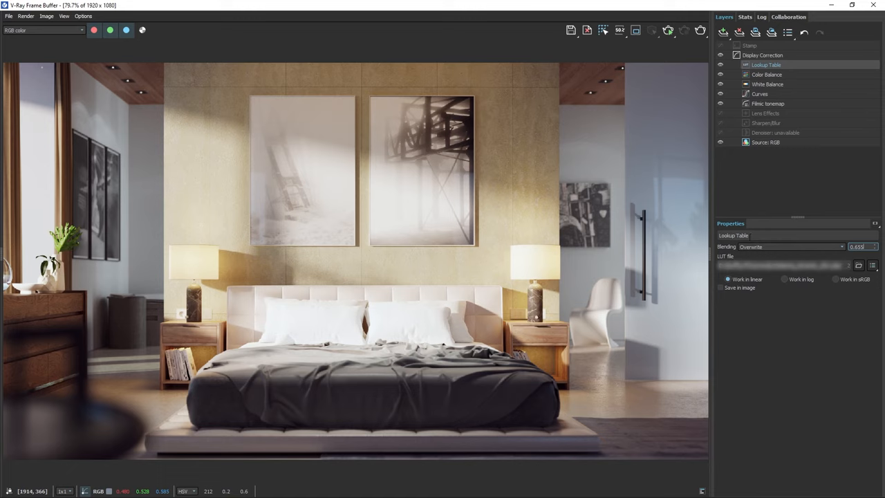
Add an Exposure layer with a Cryptomatte mask picking the four bed pillows
click(723, 33)
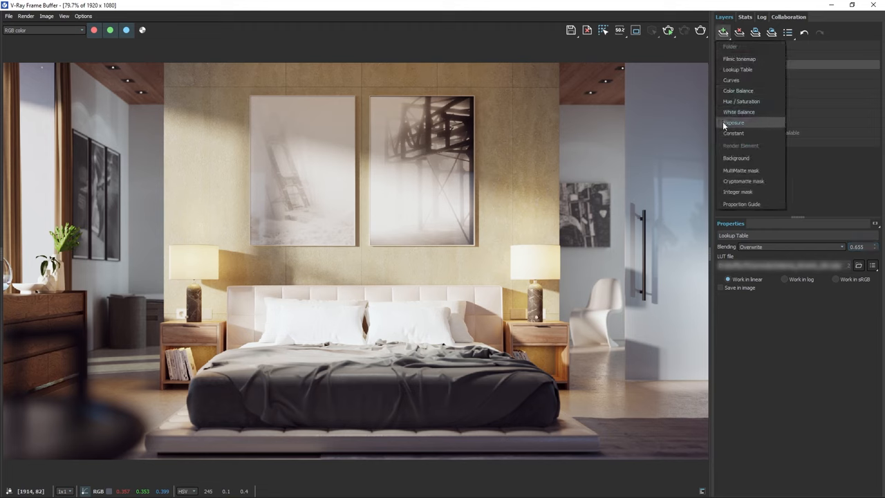
click(735, 121)
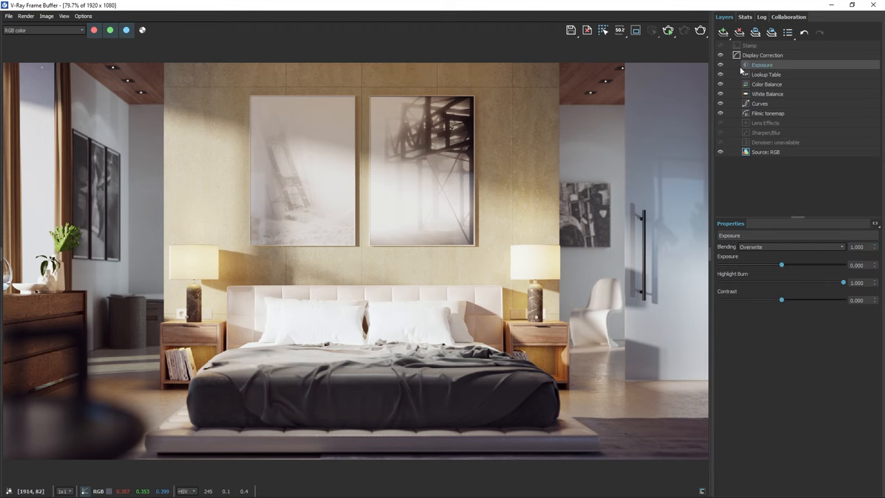
right_click(761, 66)
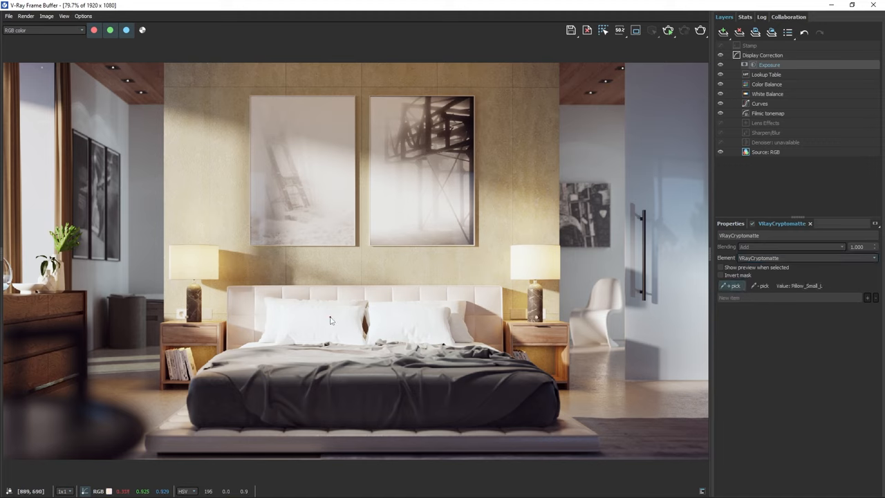
click(390, 318)
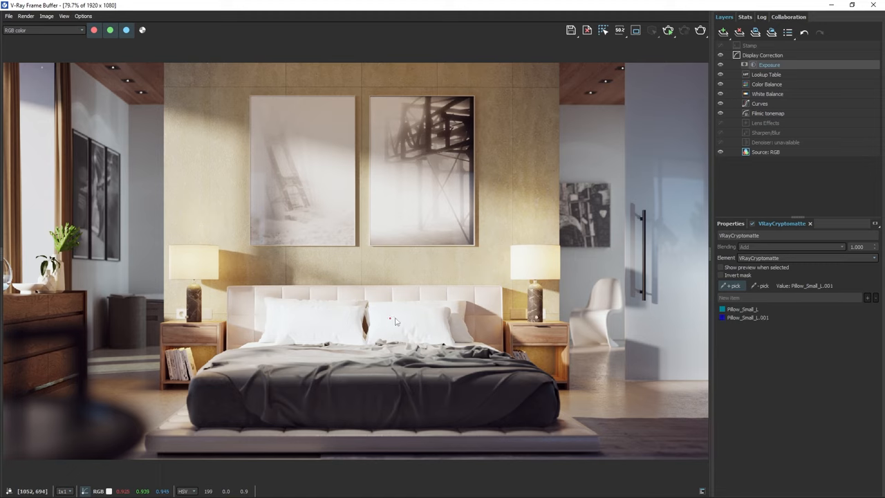
click(356, 306)
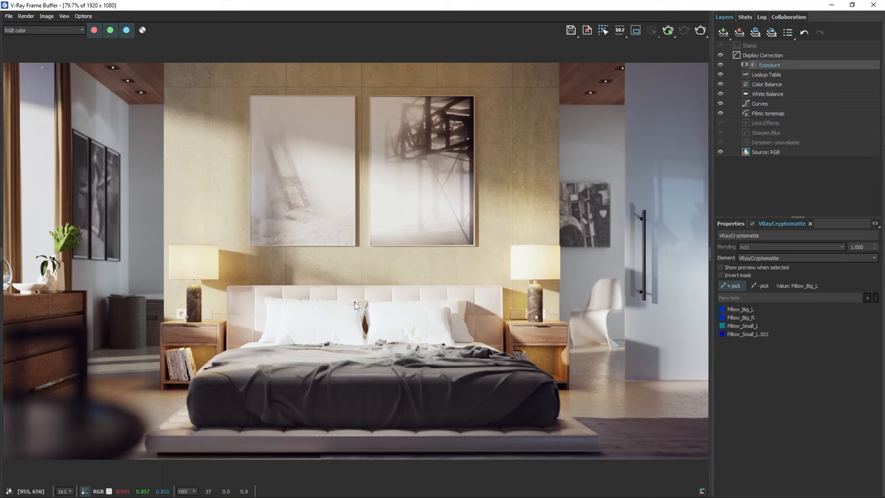
click(382, 301)
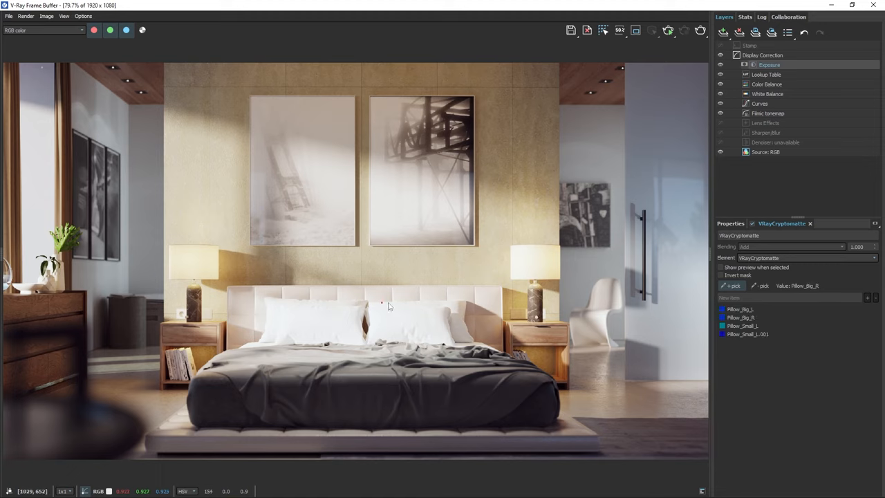
click(722, 268)
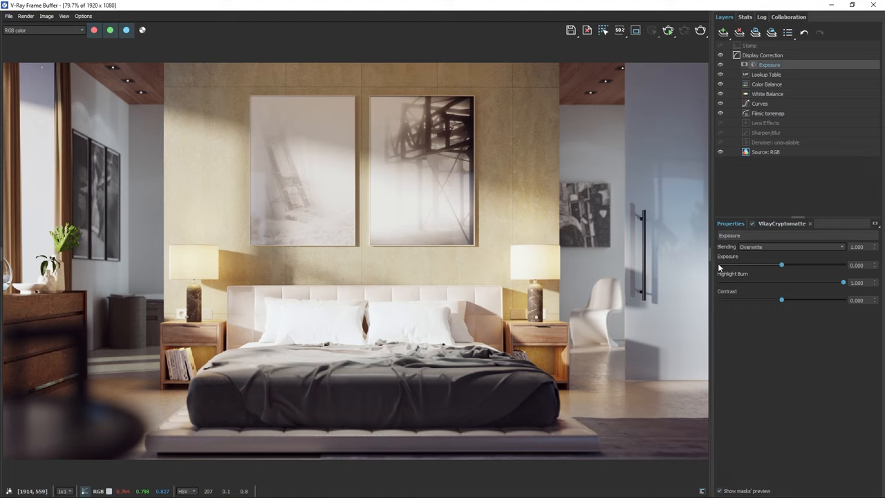
Lower the masked exposure to slightly darken the pillows
drag(781, 265, 754, 265)
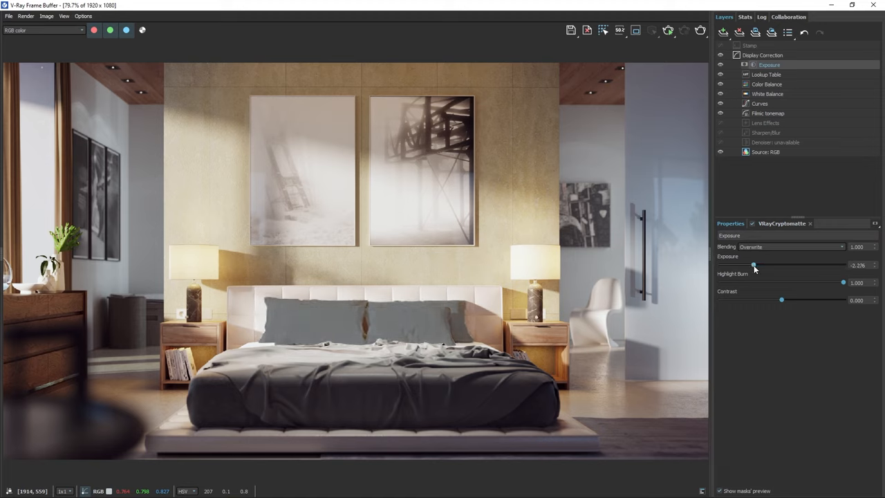
drag(753, 266, 779, 265)
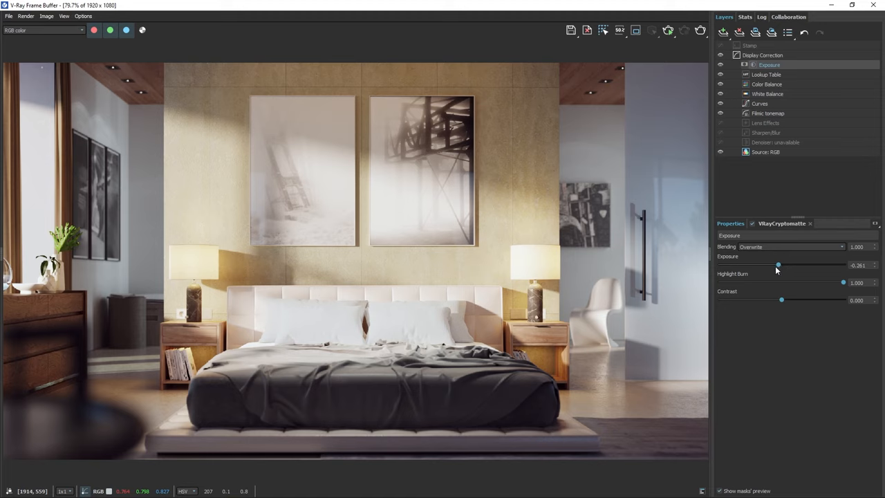
mouse_move(716, 69)
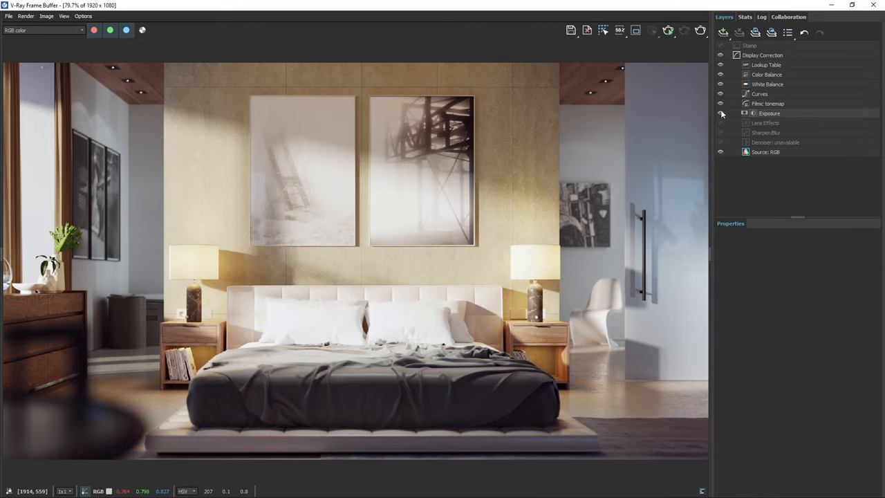
Add another Exposure correction layer to the stack
click(723, 33)
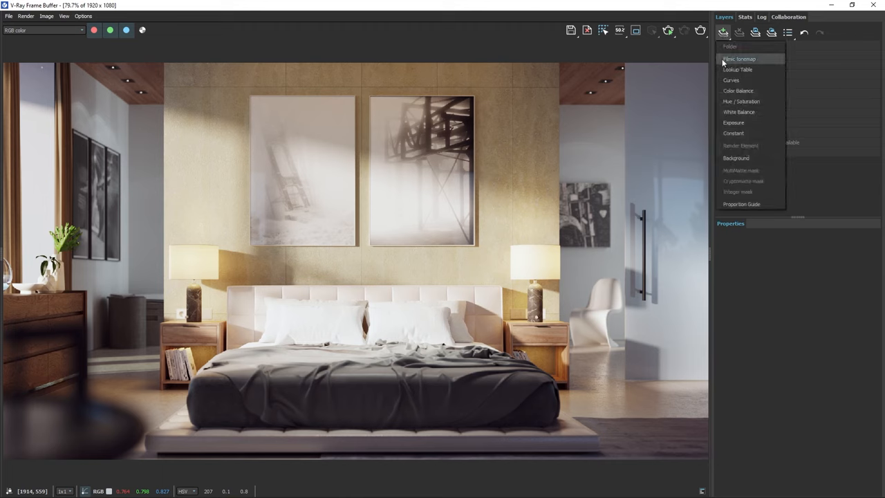
click(733, 121)
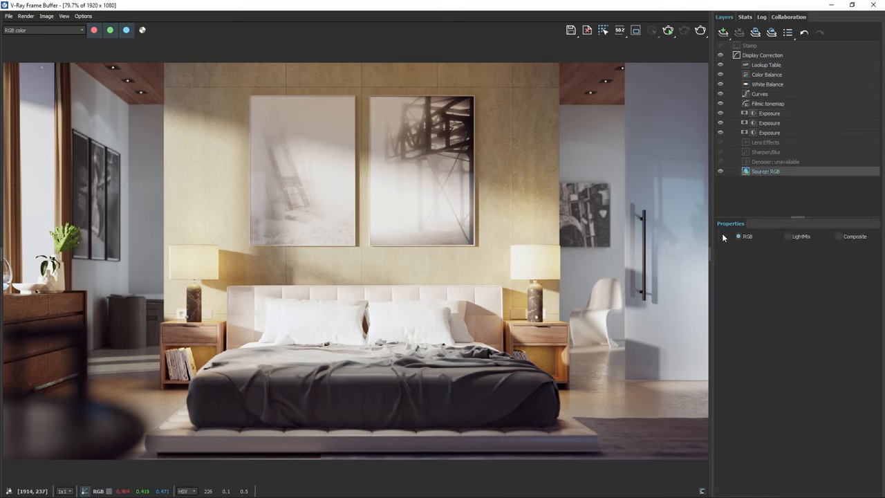
Switch source to LightMix, tint Dome_Sky bluish, and dim VRaySun001 and a fill light
click(788, 237)
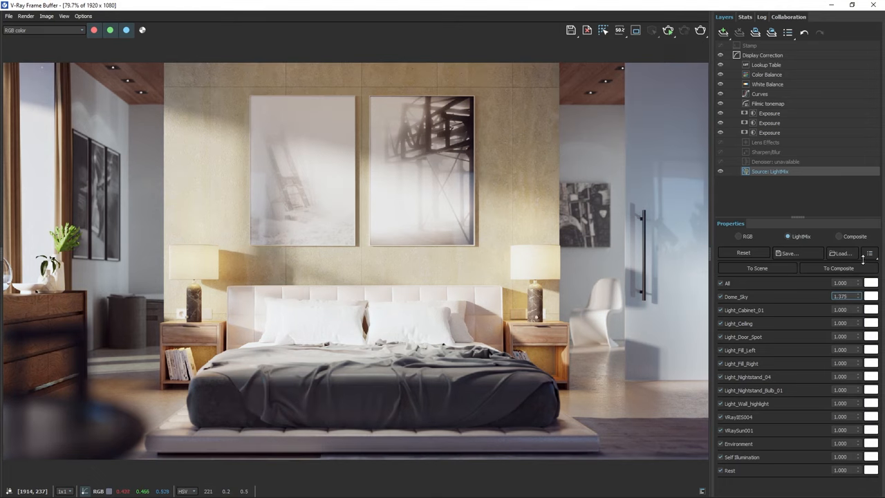
click(870, 296)
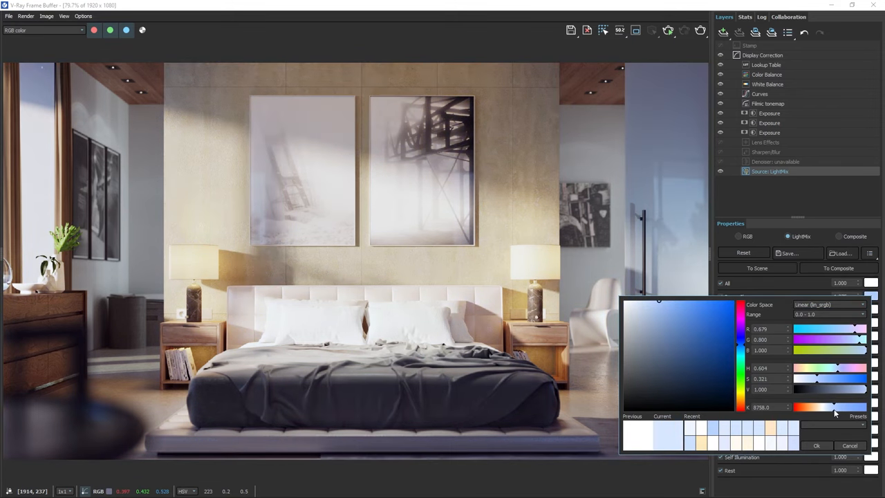
click(816, 446)
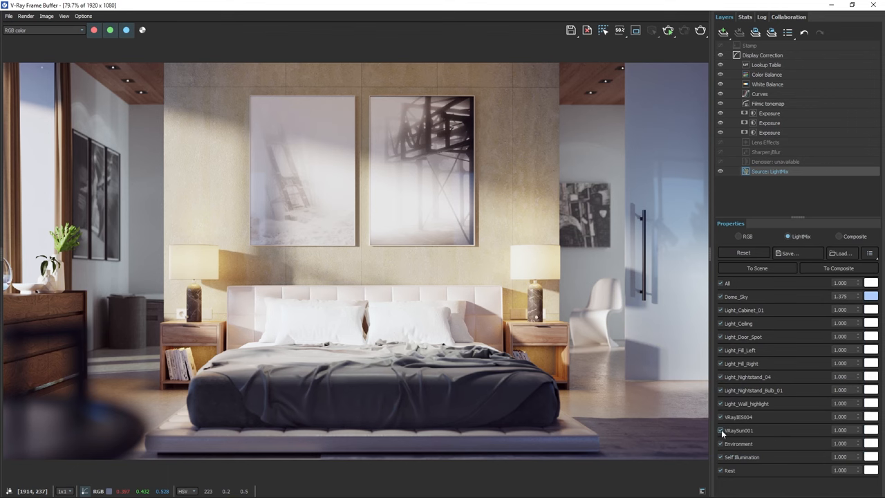
click(841, 429)
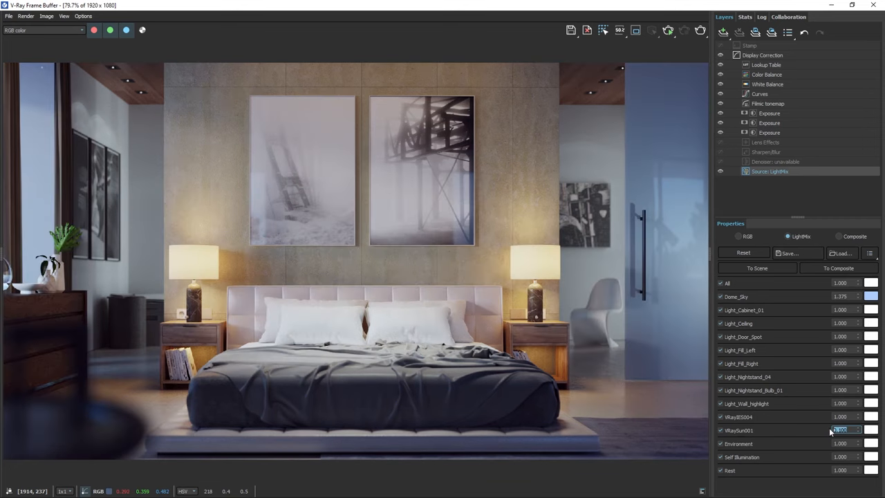
click(871, 429)
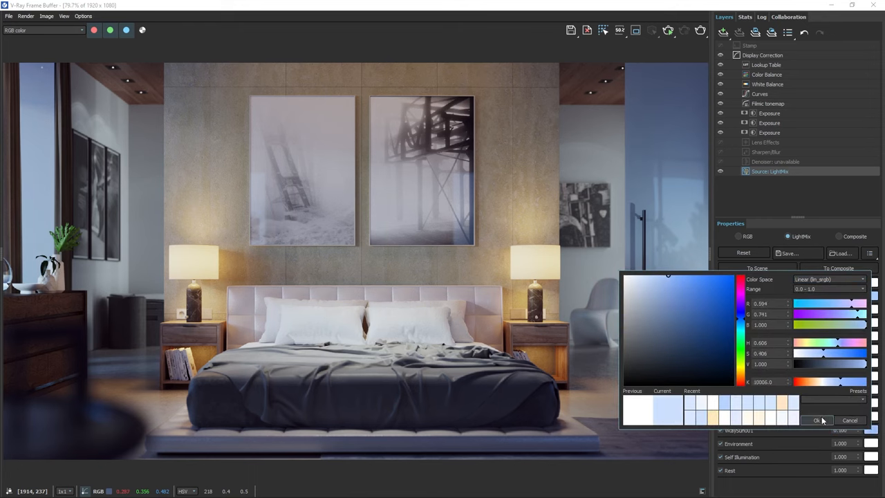
click(818, 420)
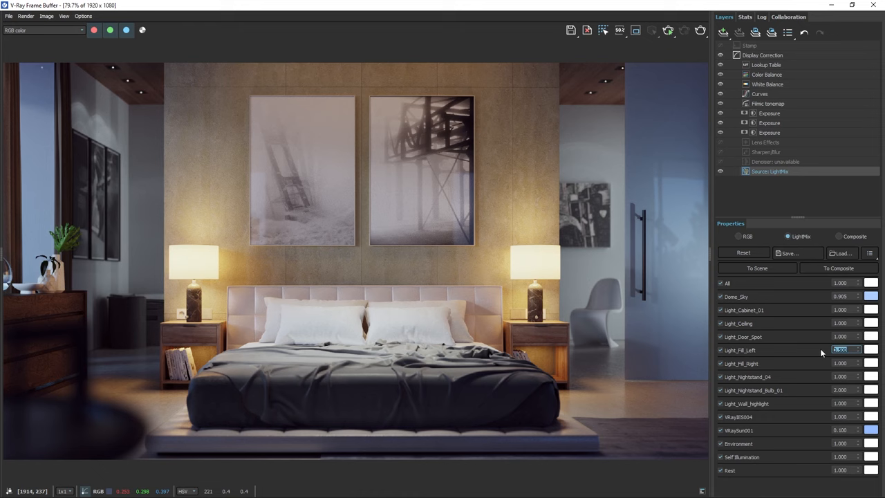
click(871, 348)
text(0.500)
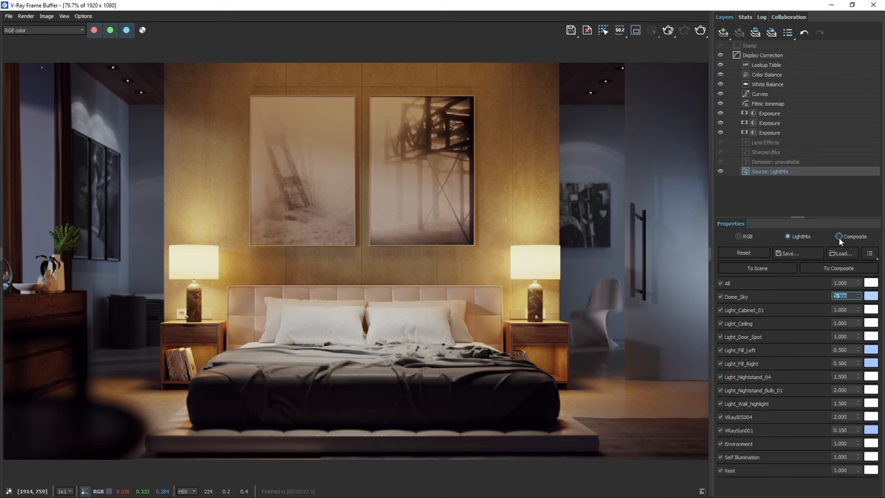
Switch the source to Composite and expand the Back To Beauty render element list
click(838, 236)
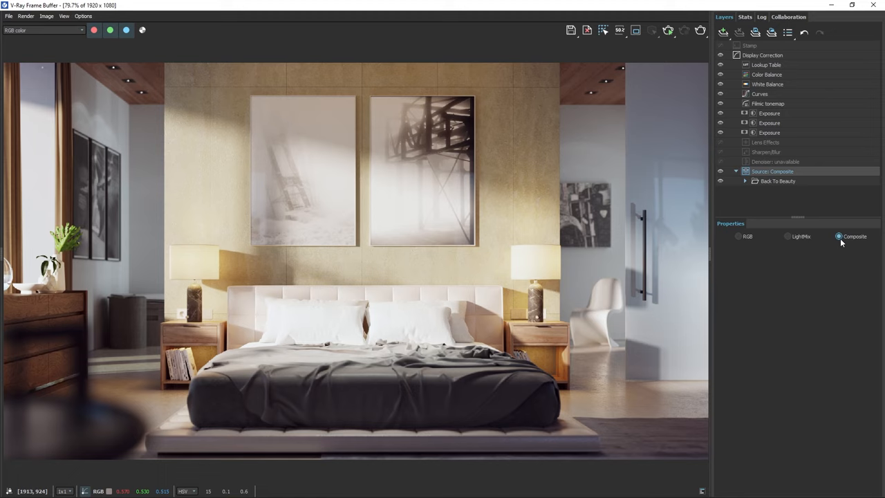
click(744, 179)
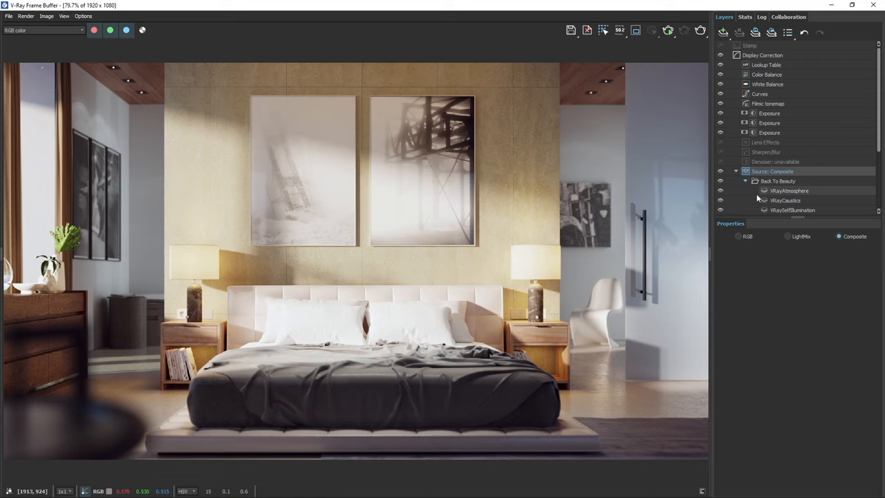
scroll(down, 3)
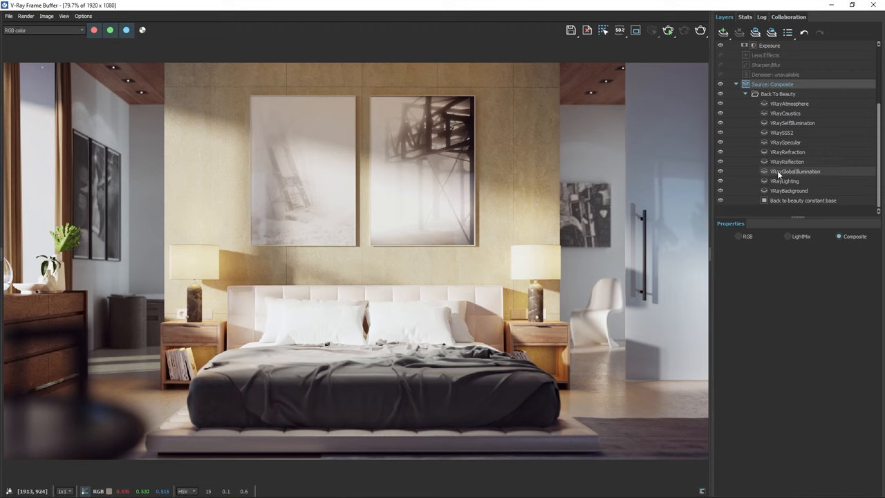
Inspect the VRayGlobalIllumination and VRayReflection pass multipliers
click(796, 171)
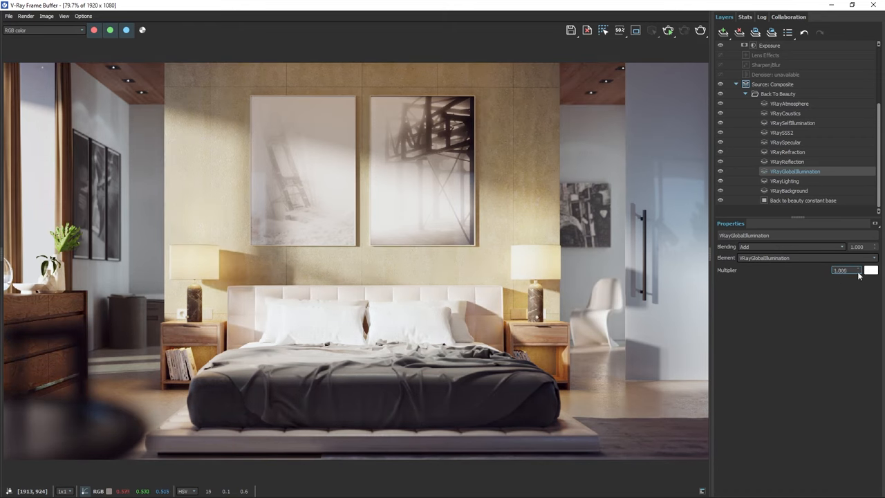
mouse_move(858, 275)
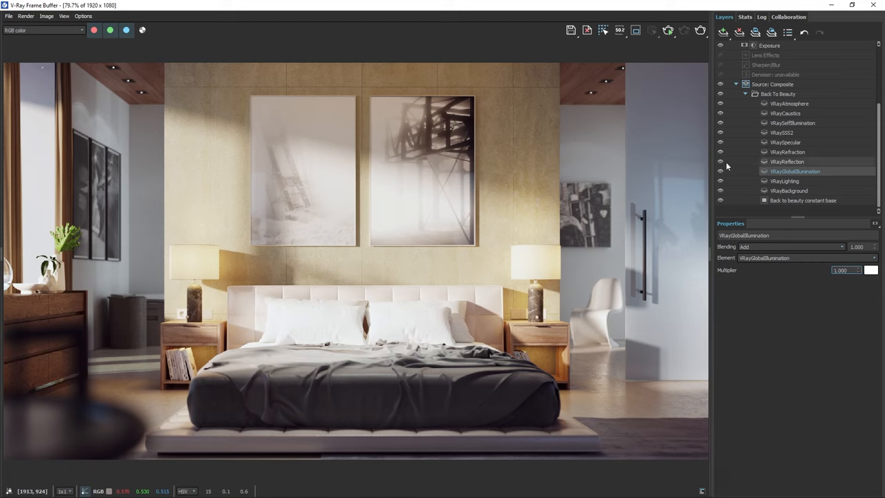
click(786, 160)
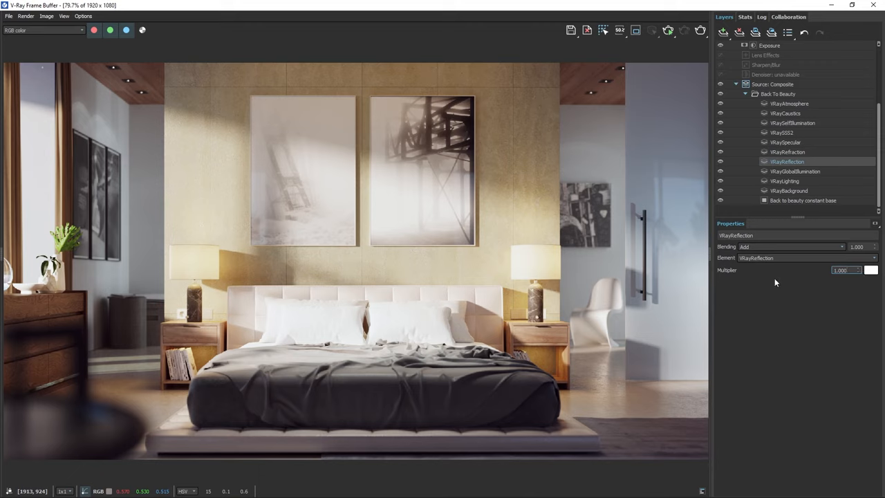
Add an Exposure correction layer onto a pass under Back To Beauty
right_click(787, 161)
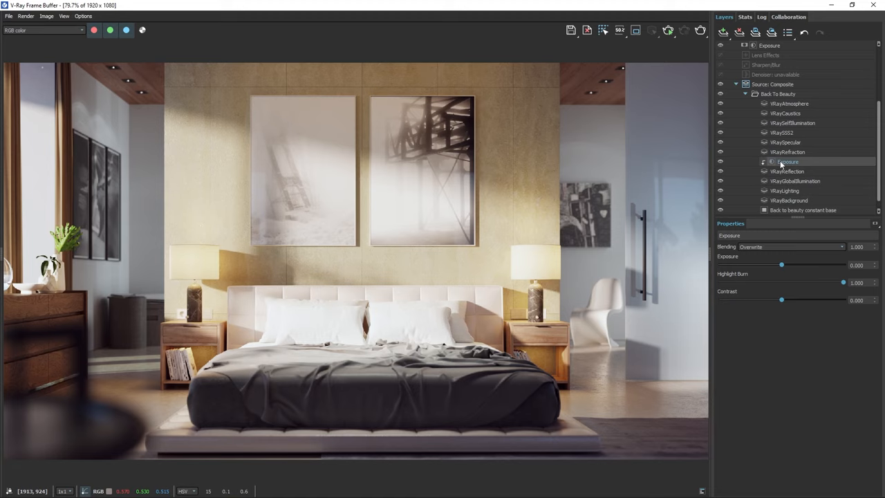
click(877, 224)
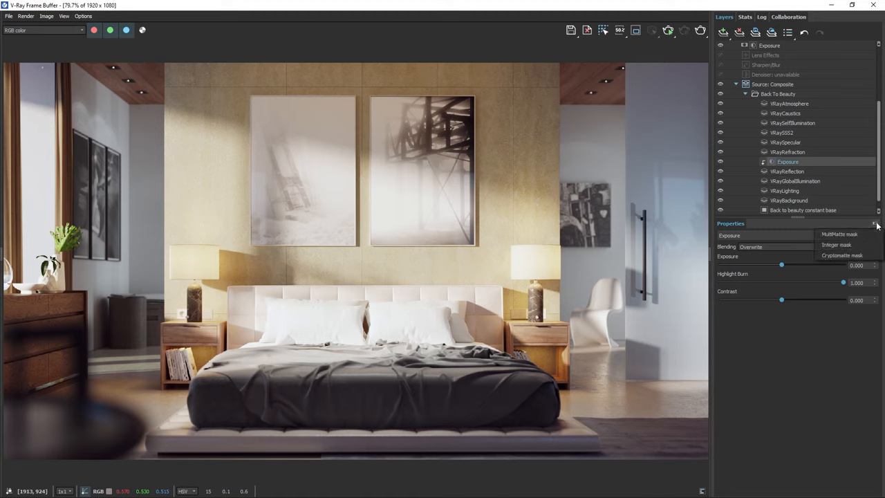
click(842, 255)
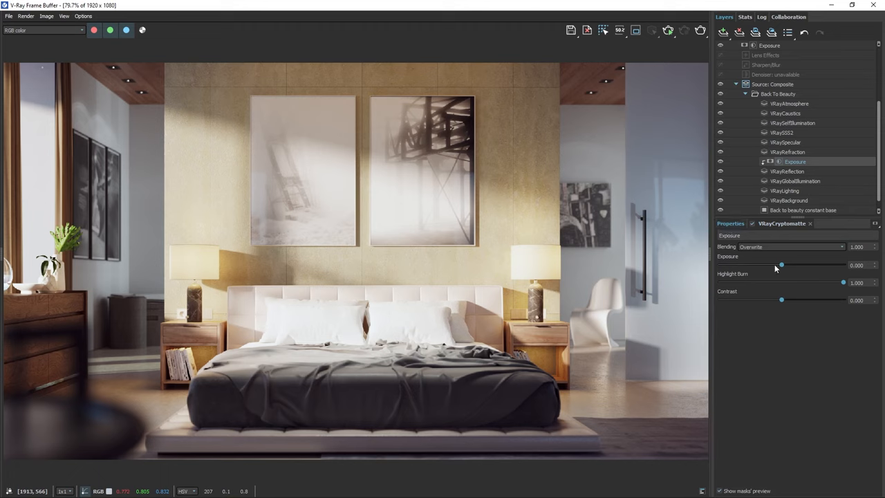
Nudge the correction's exposure and contrast slightly up, then reselect the Composite source layer
drag(781, 265, 795, 265)
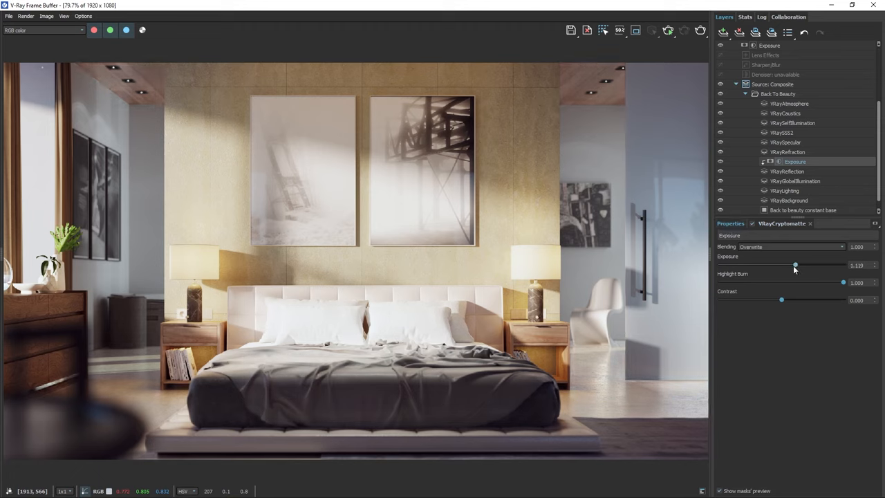
drag(795, 266, 791, 265)
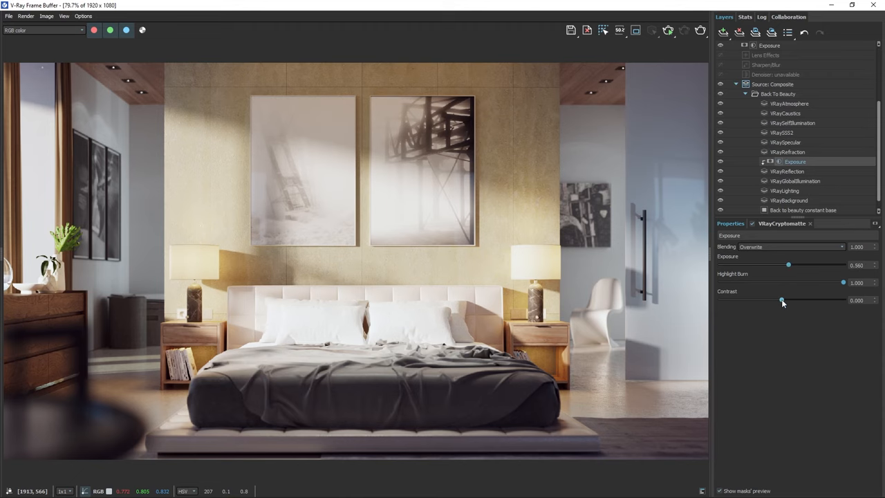
drag(782, 302, 789, 301)
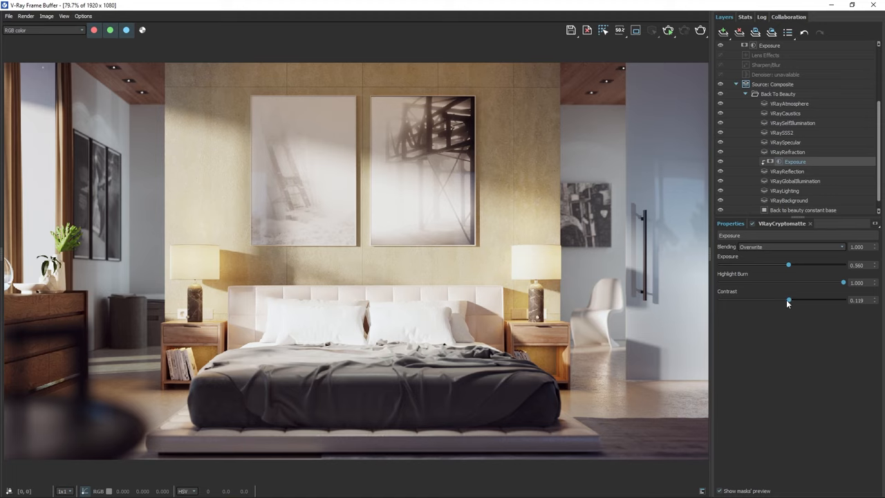
click(772, 84)
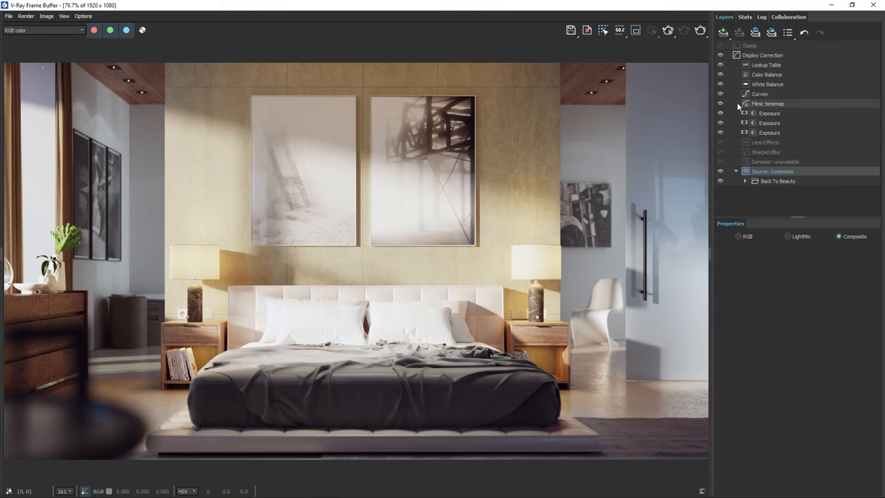
Switch the source to LightMix and expand it into per-light composite layers
click(789, 237)
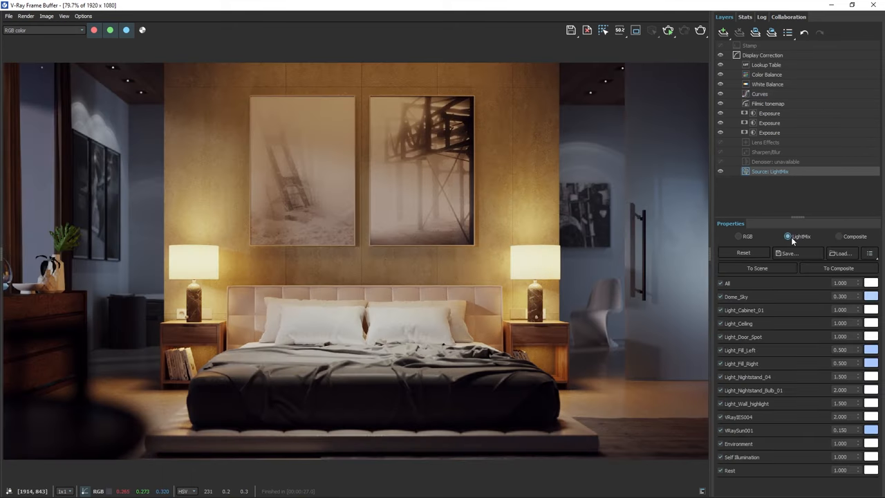
click(838, 268)
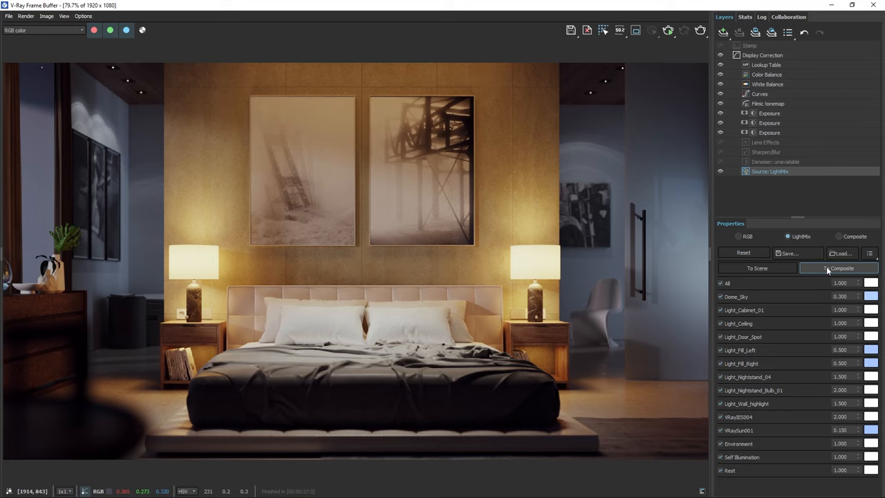
click(842, 268)
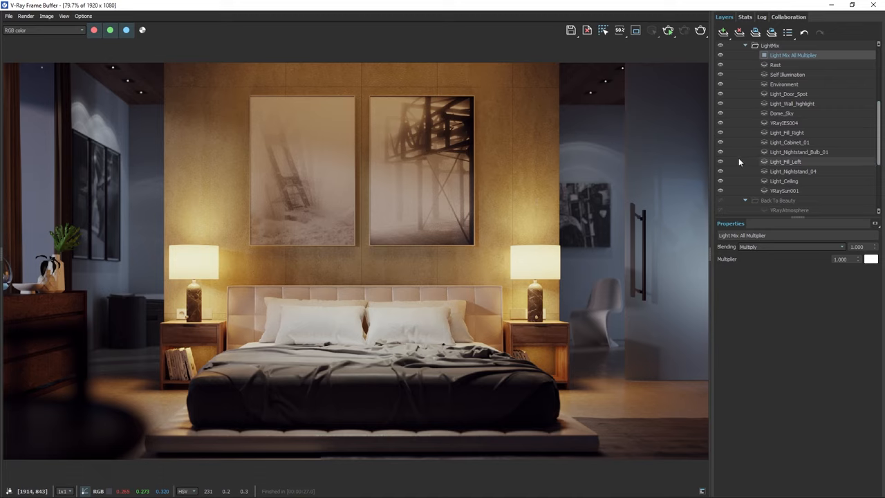
mouse_move(719, 113)
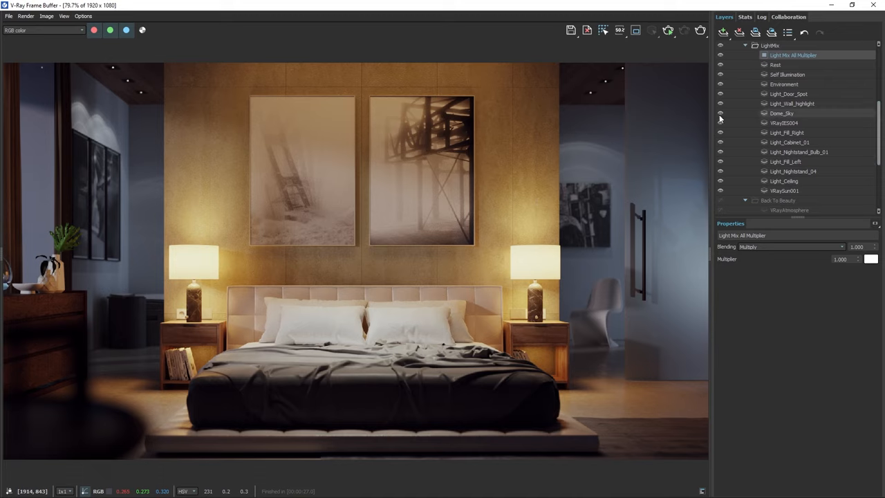
click(723, 32)
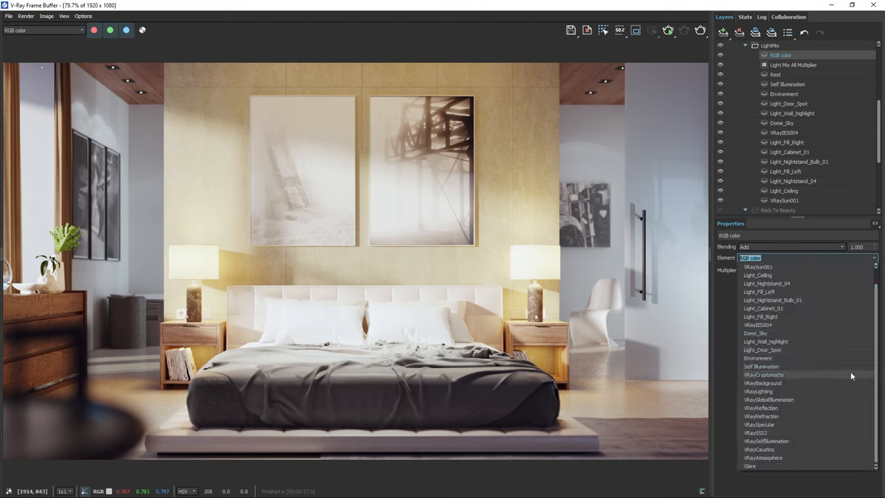
Add a VRayLighting layer with a changed blend mode, then return the source to LightMix
click(758, 391)
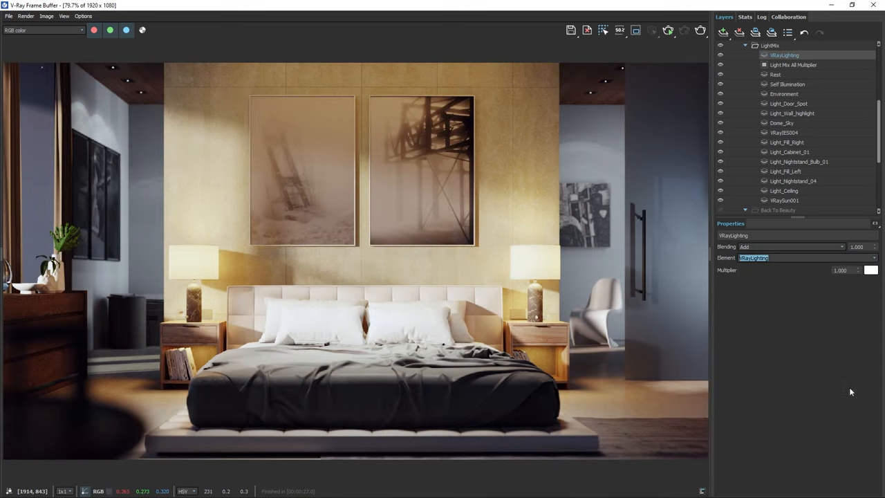
click(788, 246)
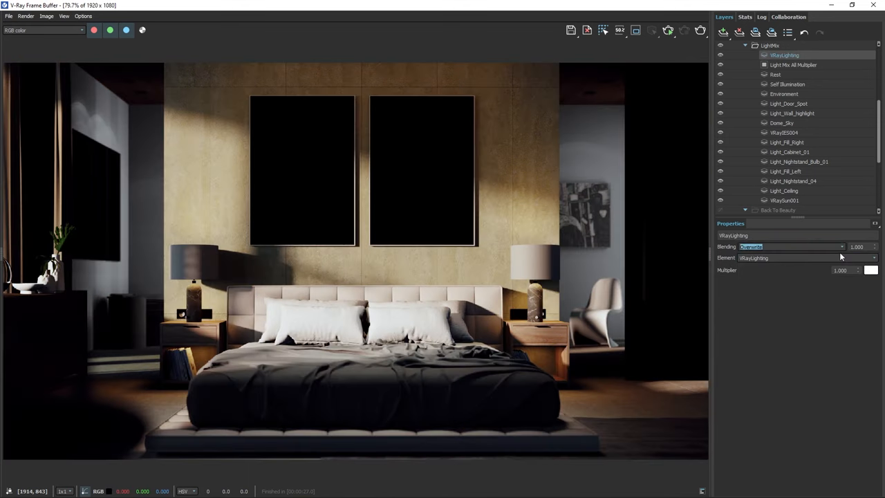
mouse_move(695, 248)
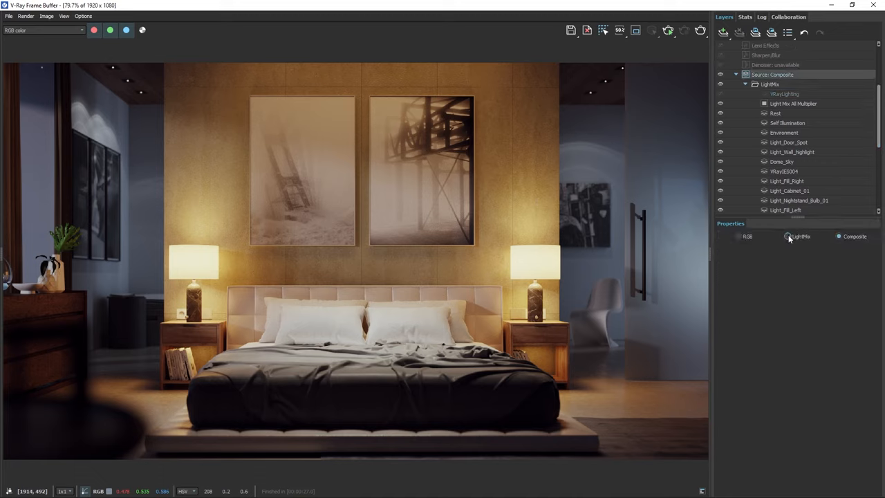
click(788, 235)
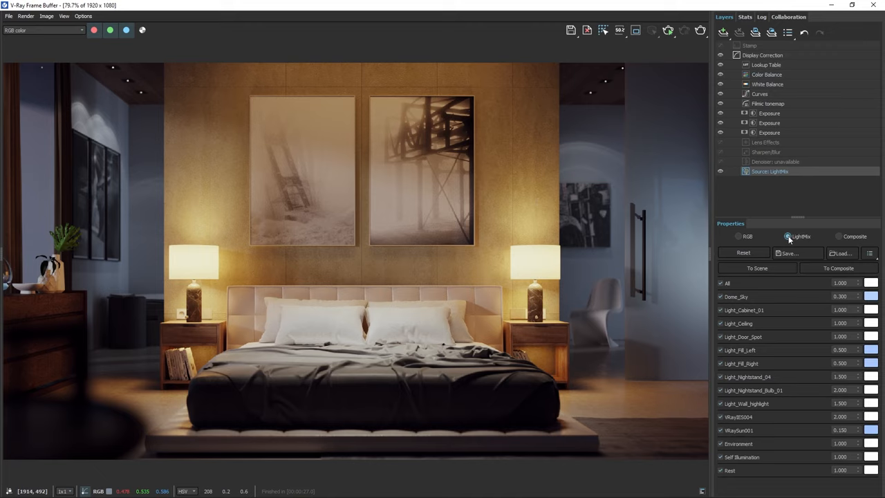
Send the light mix values To Scene, confirm Yes, and set the source back to Composite
click(757, 269)
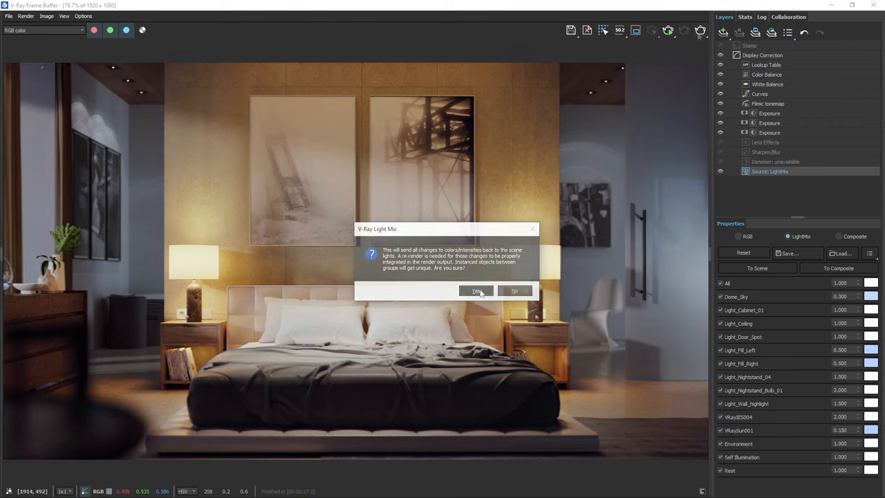
click(476, 290)
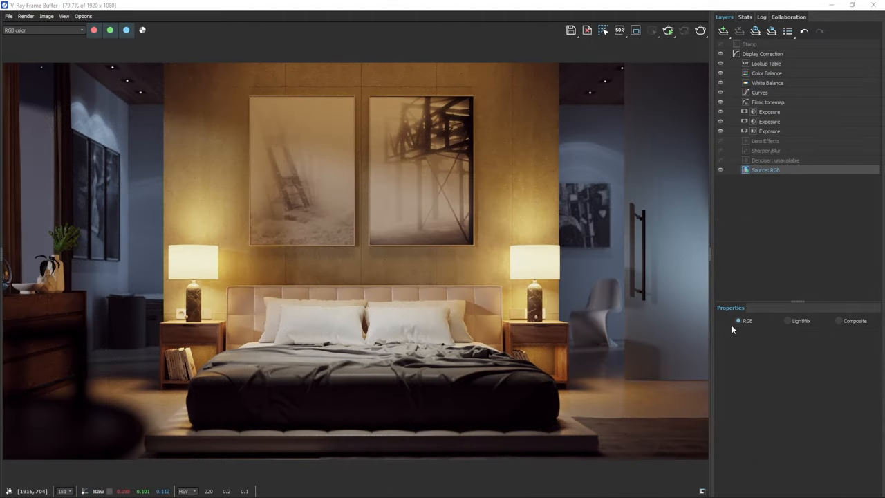
click(838, 321)
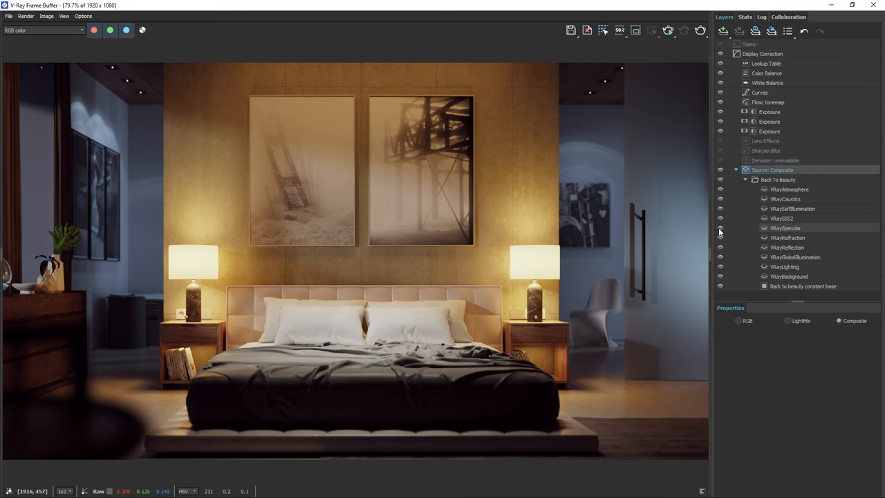
Raise the VRaySpecular element's multiplier to 2.290
click(786, 227)
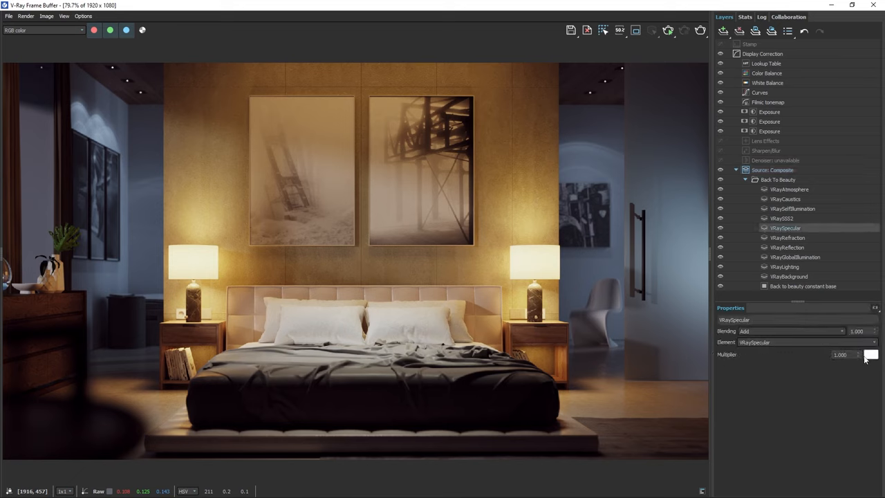
text(2.290)
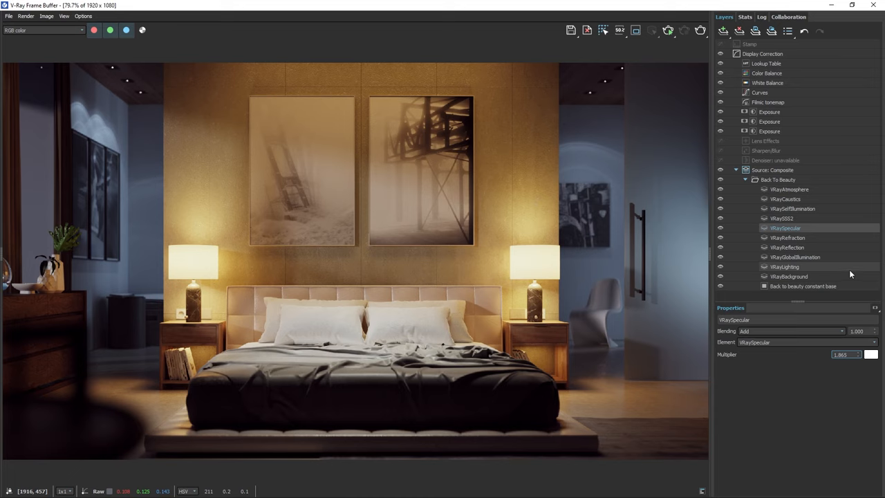
Give the VRayGlobalIllumination element a pale blue tint and collapse the element list
click(795, 256)
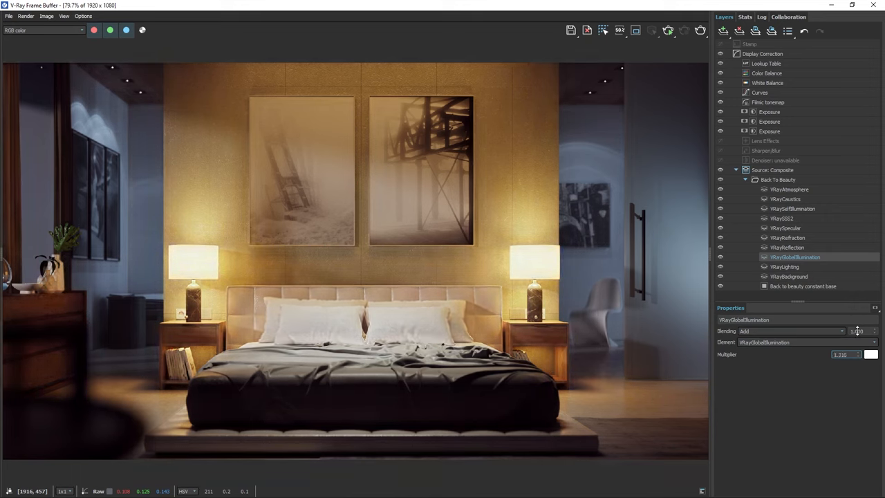
click(871, 354)
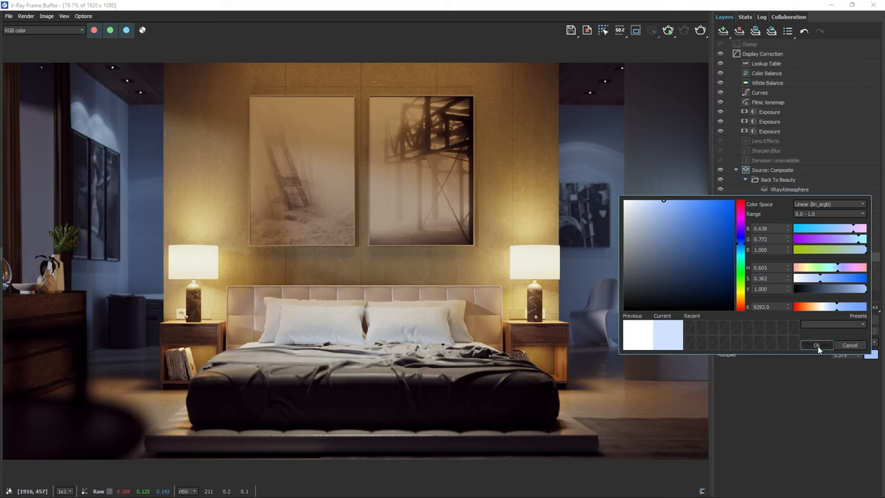
click(816, 346)
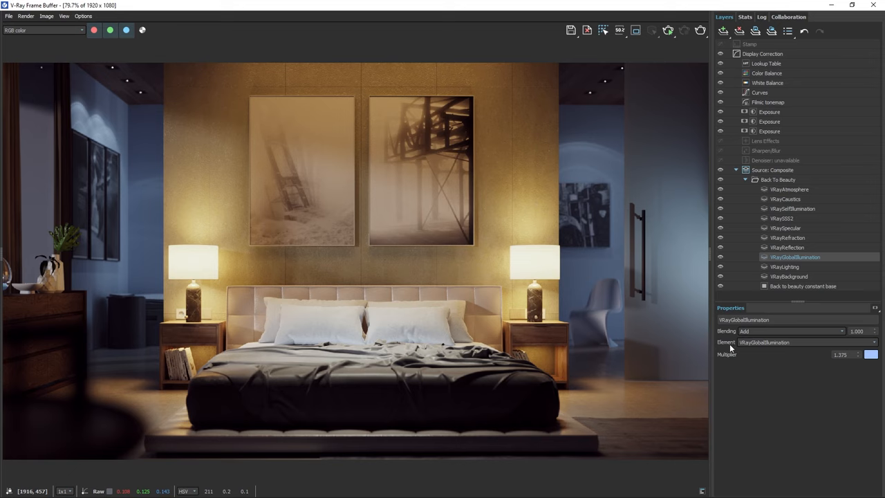
click(744, 180)
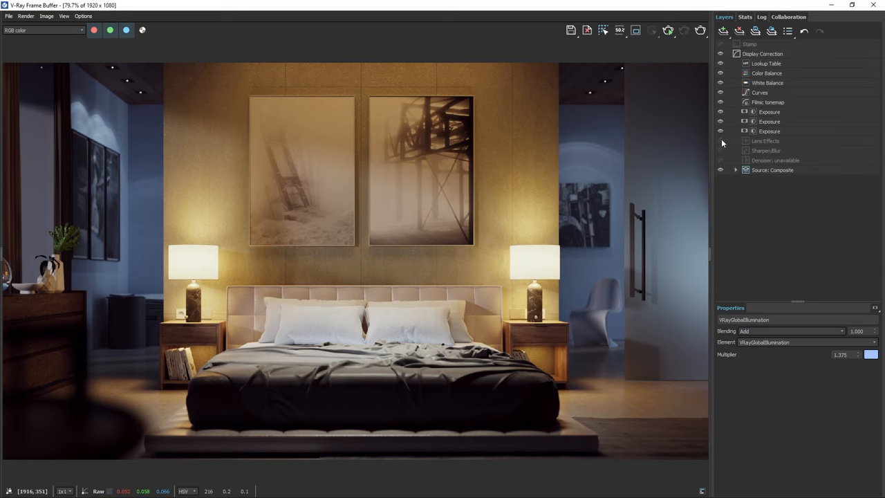
Enable Lens Effects and adjust the glare intensity
click(766, 141)
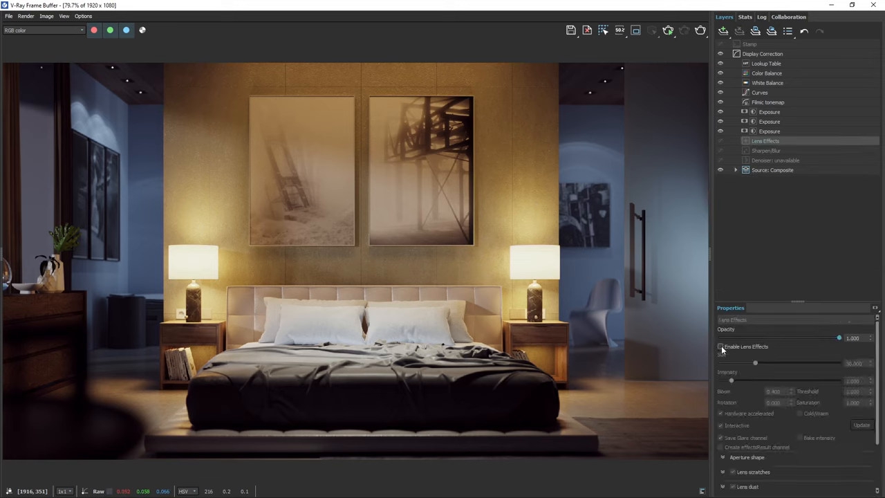
click(720, 346)
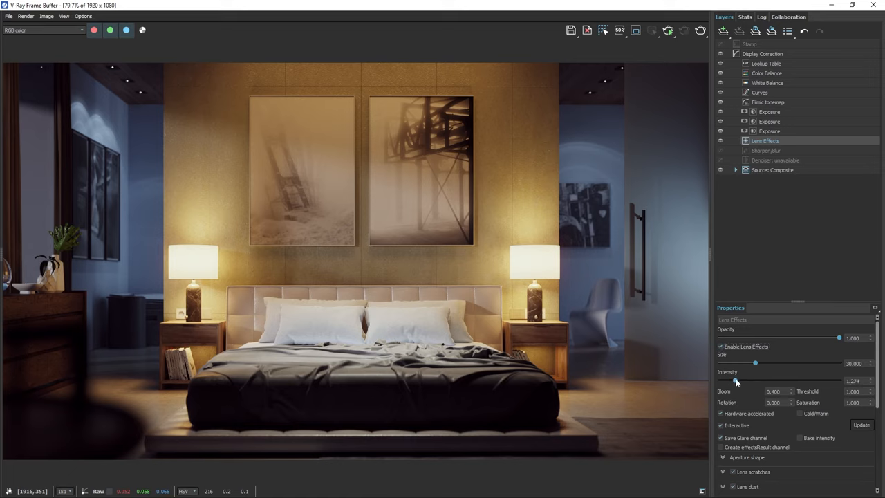
drag(736, 382, 746, 382)
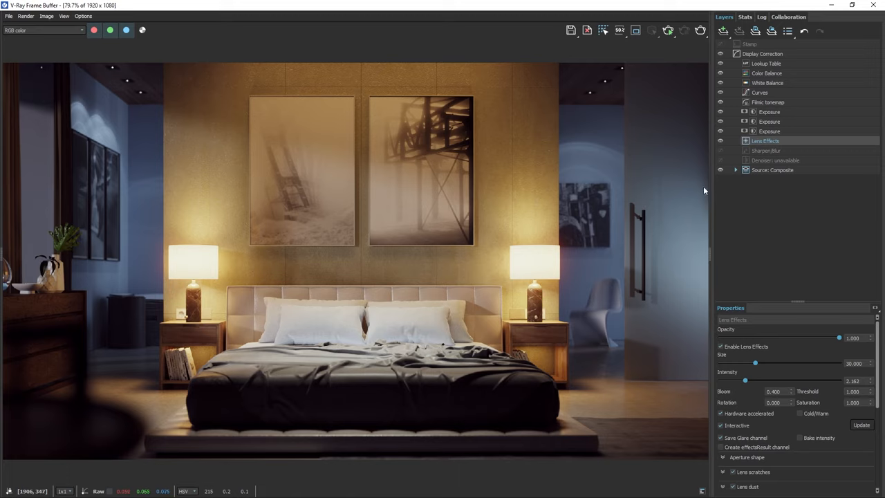
Enable Sharpen/Blur with adjusted sharpening, then start saving the image
click(767, 150)
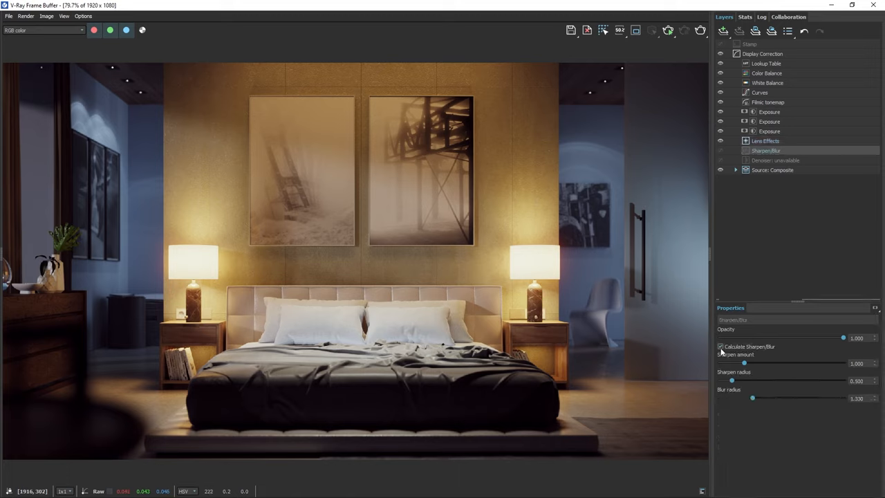
drag(731, 382, 753, 381)
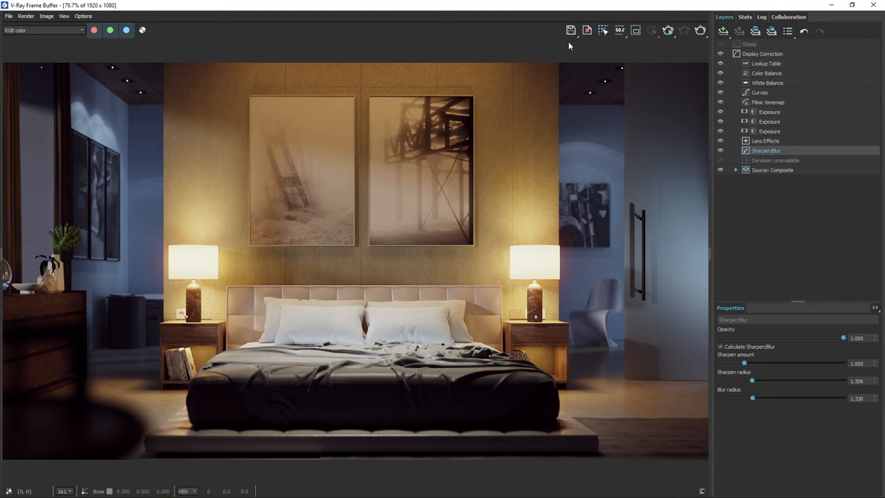
click(572, 30)
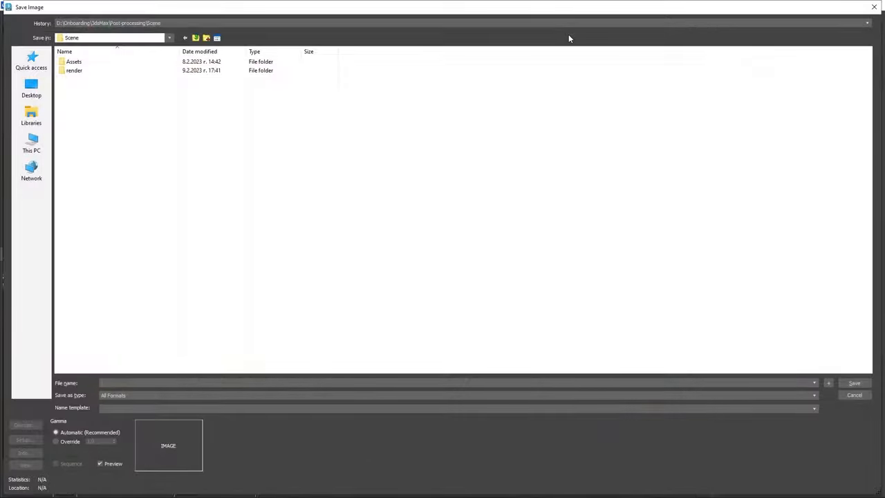
Save the render as Interior_CC_night in PNG format
text(Interior_CC_)
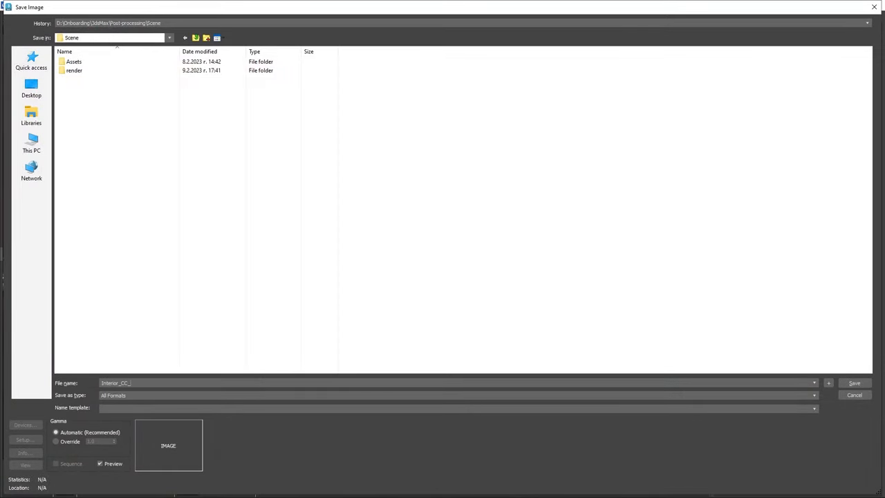
click(813, 395)
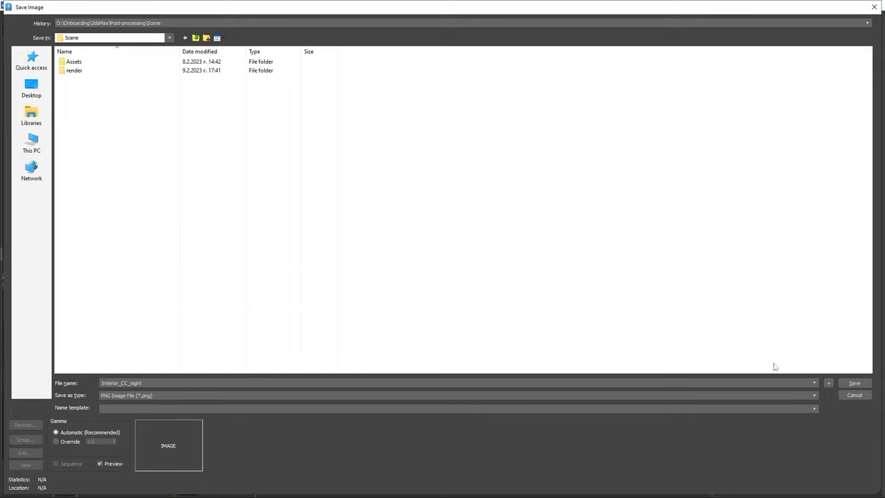
click(855, 383)
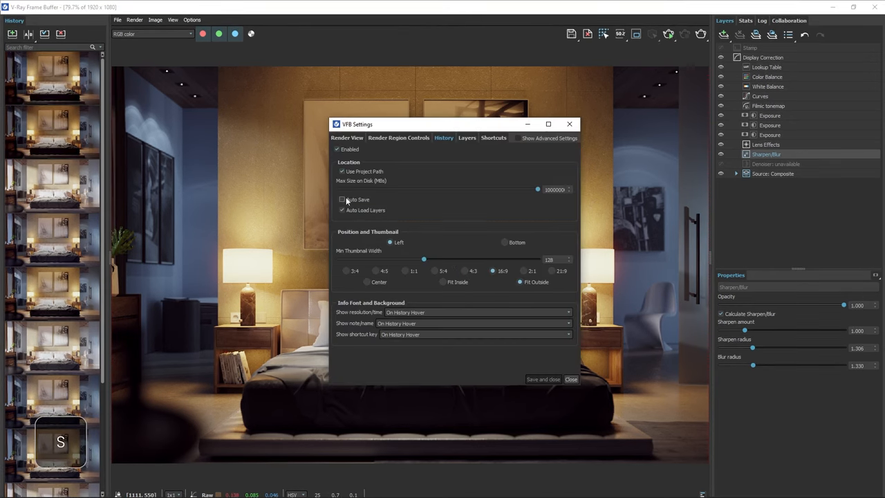
Review the History settings, close VFB Settings, and go to the Collaboration panel
click(342, 199)
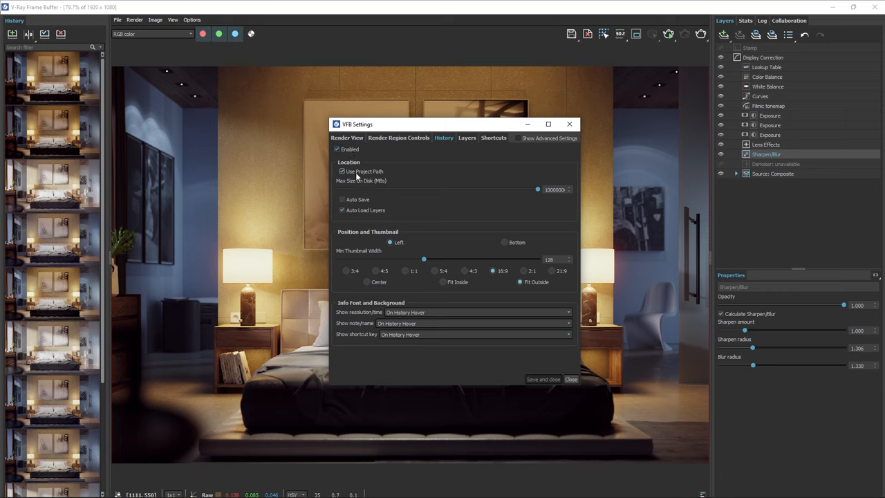
mouse_move(376, 177)
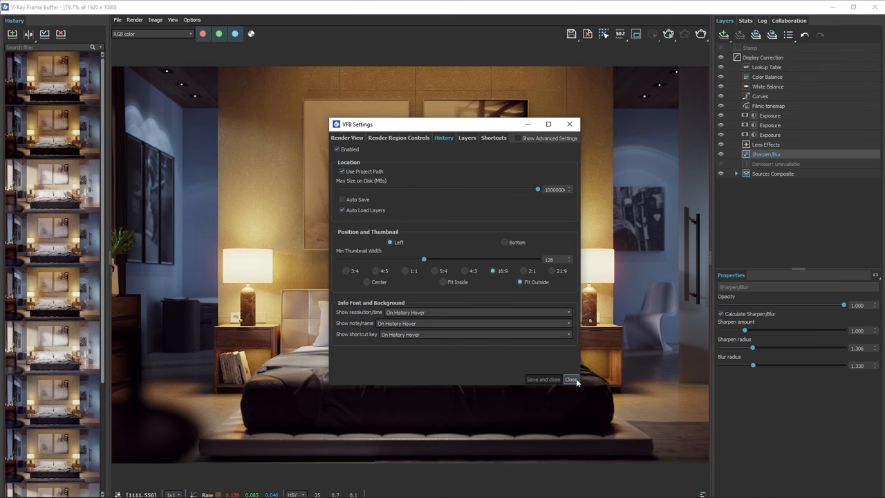
click(569, 379)
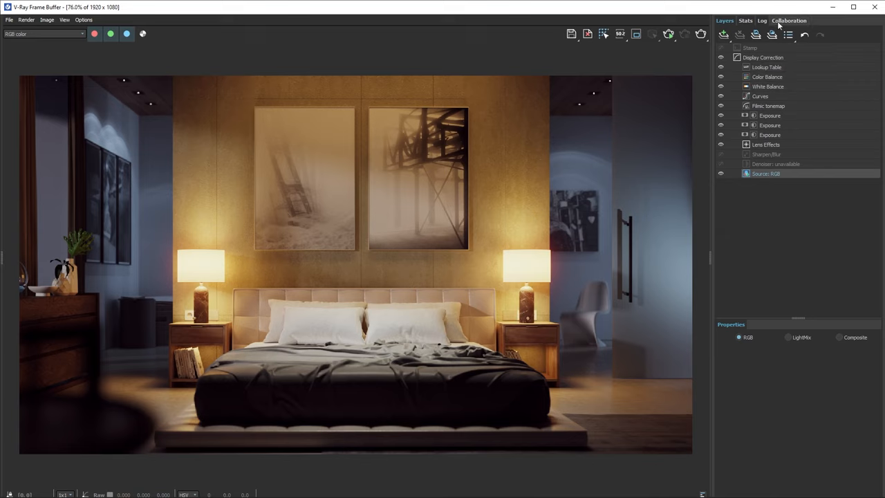
click(789, 21)
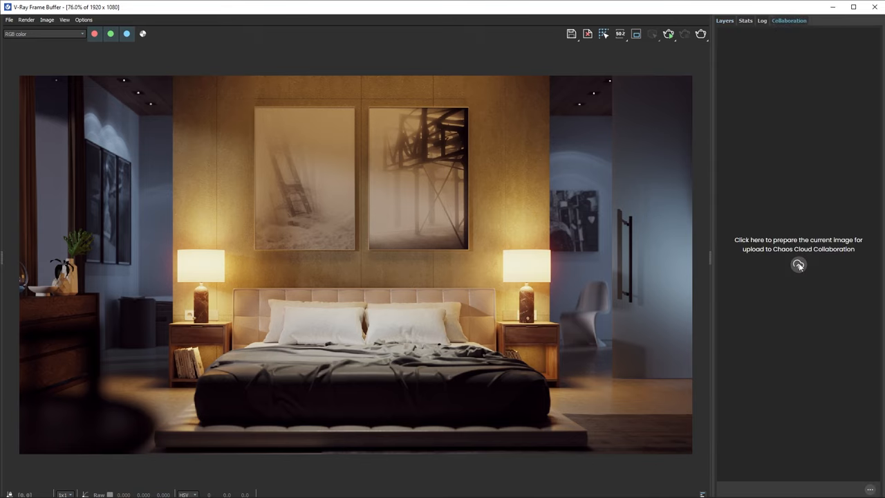
Prepare the image for upload and create a new Chaos Cloud project named bedroom
click(798, 265)
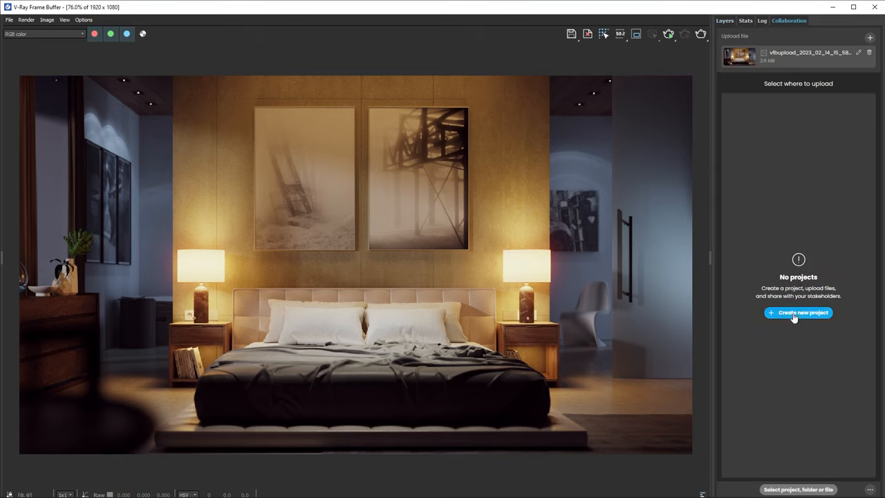
click(798, 312)
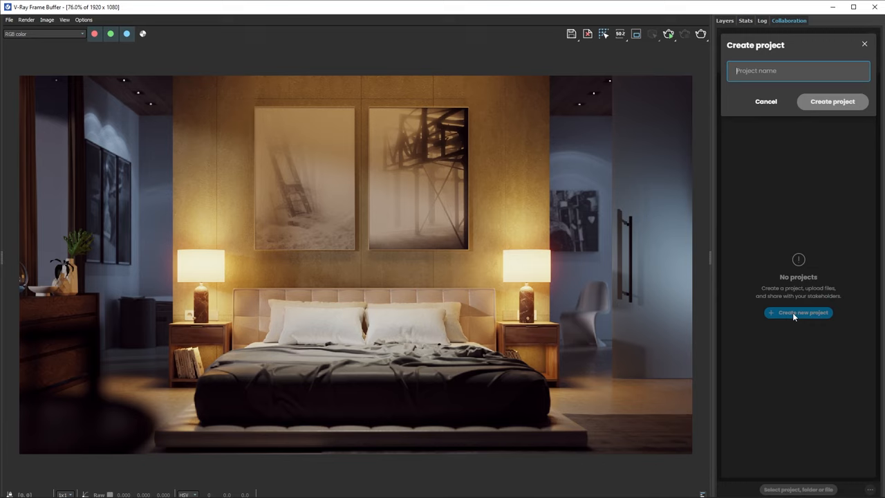
text(bedroom)
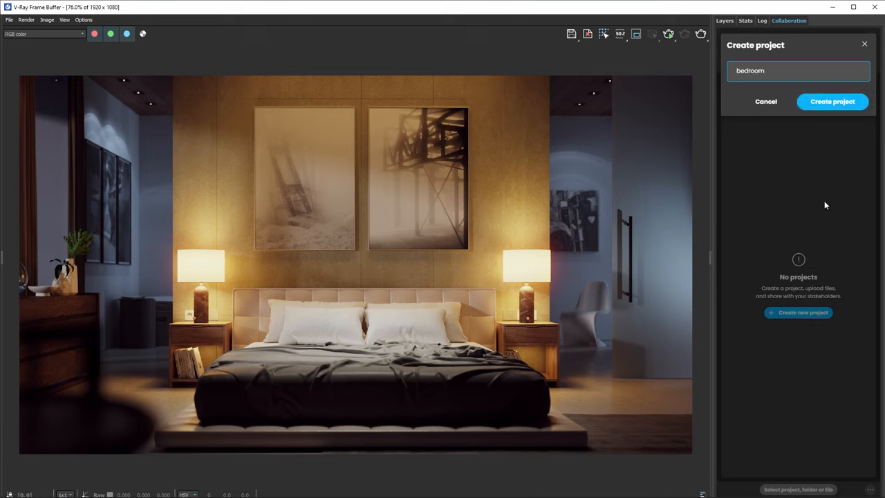
click(833, 102)
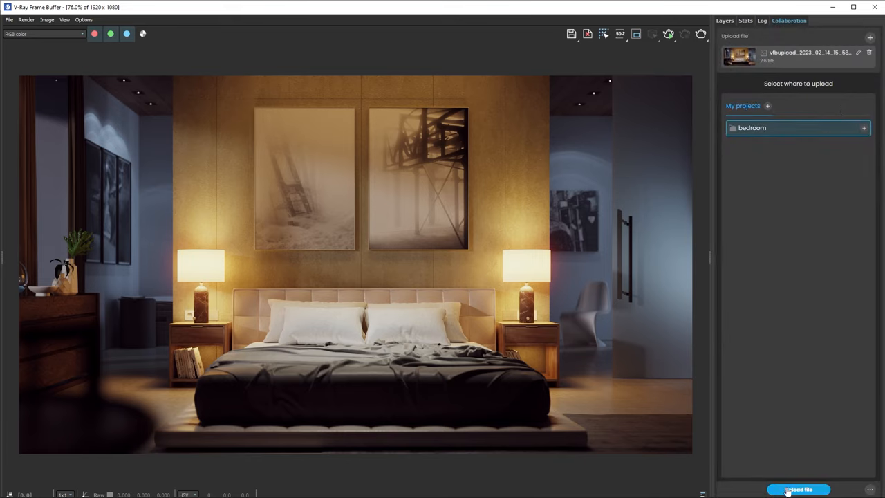
Upload the render into the bedroom project and view it in the browser
click(798, 490)
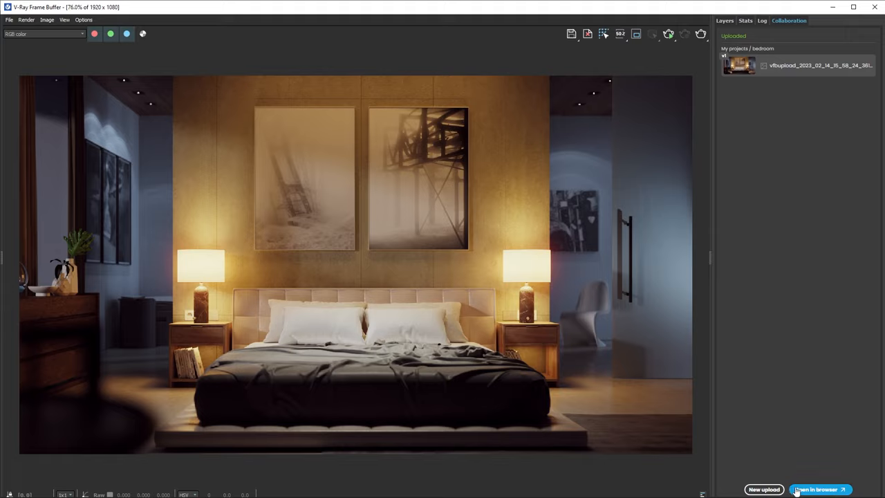
click(819, 490)
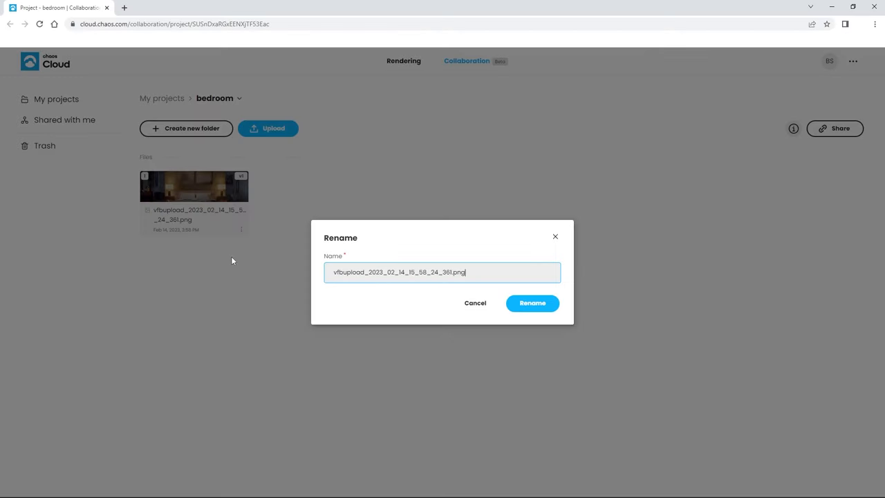
Rename the uploaded file to Bedroom_v1 and open it for viewing
text(Bedroom_v1)
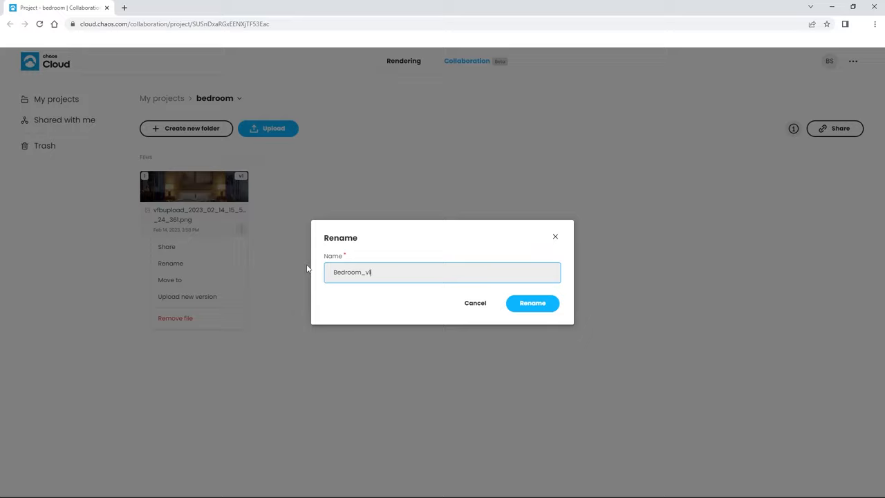
click(533, 303)
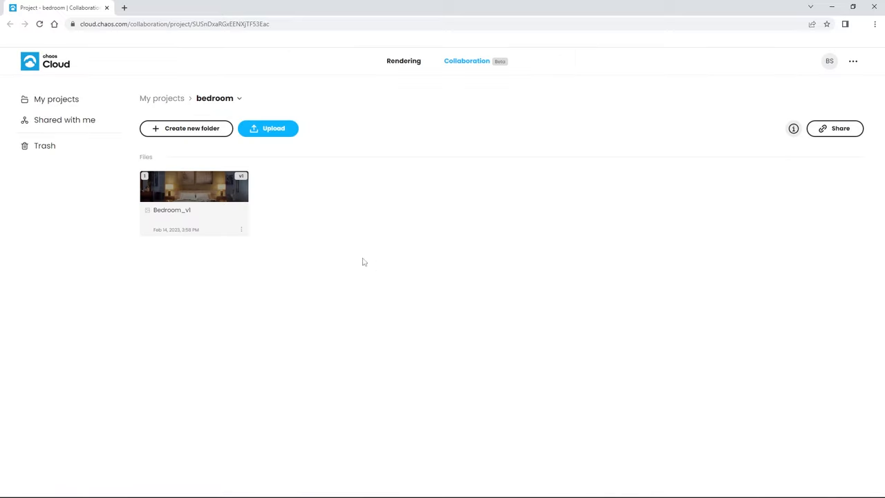
double_click(193, 185)
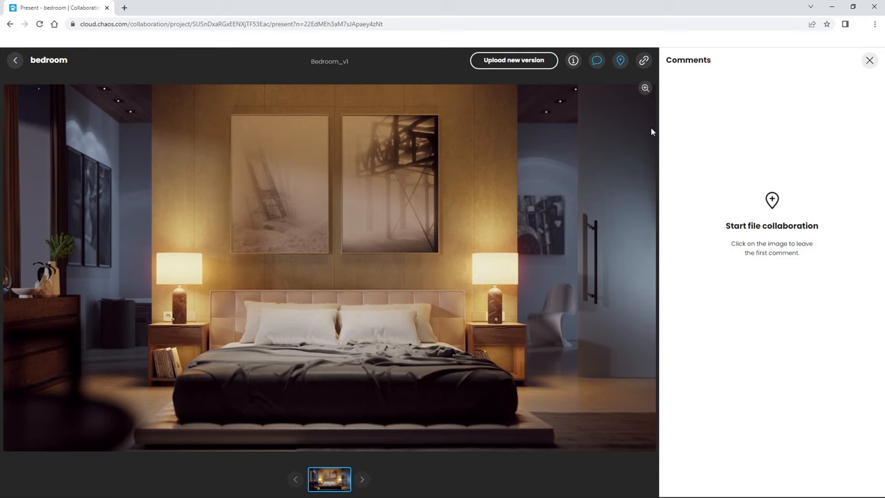
Pin a 'Ready for review' comment on the bed headboard
click(344, 312)
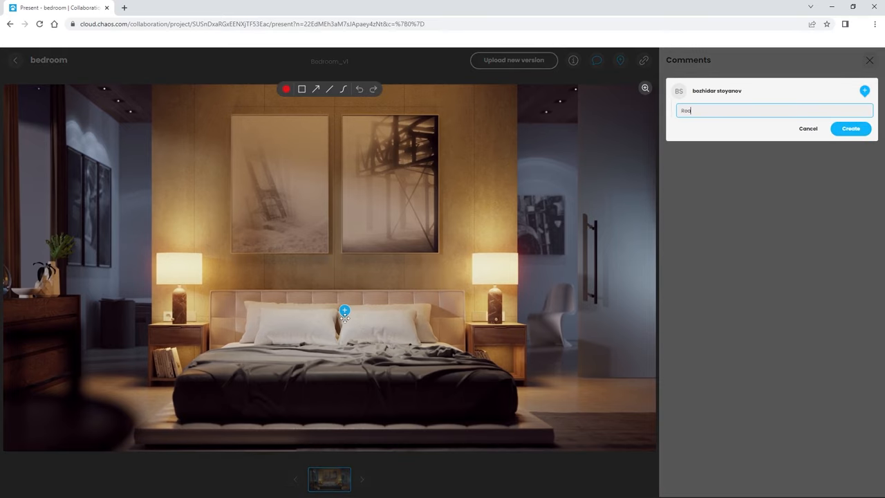
text(Ready for review.)
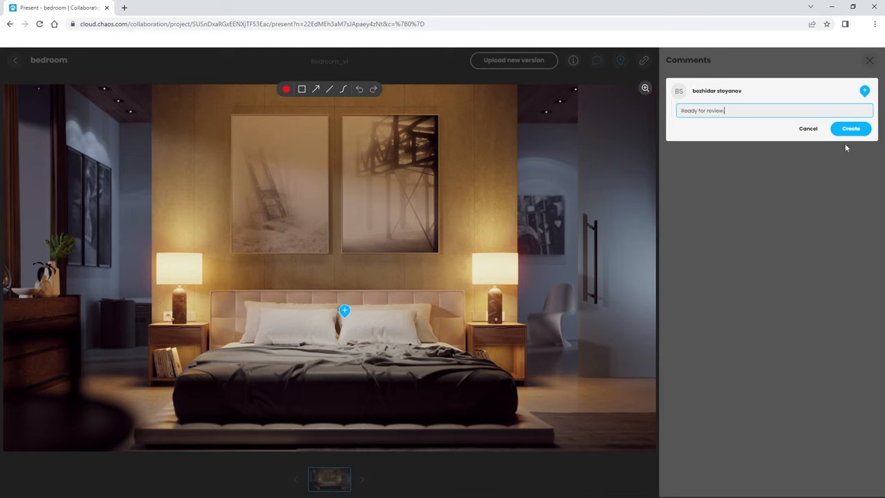
click(851, 129)
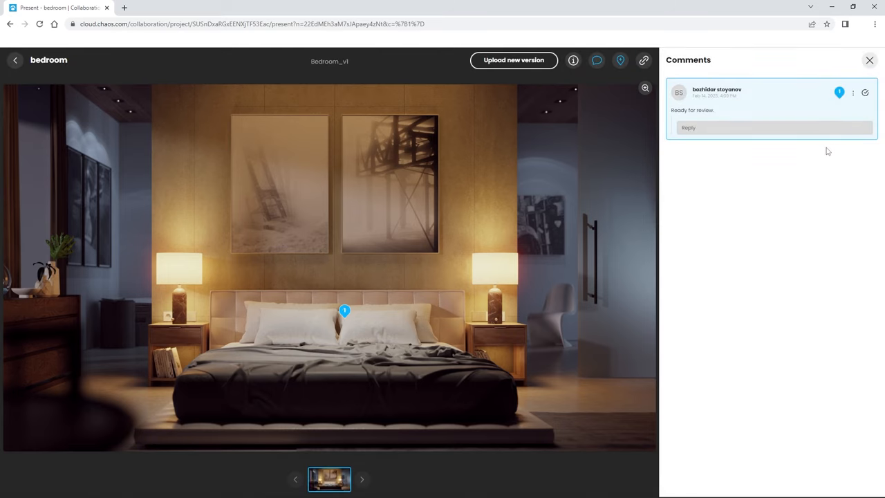
Copy the share link for Bedroom_v1 and dismiss the sharing options
click(644, 61)
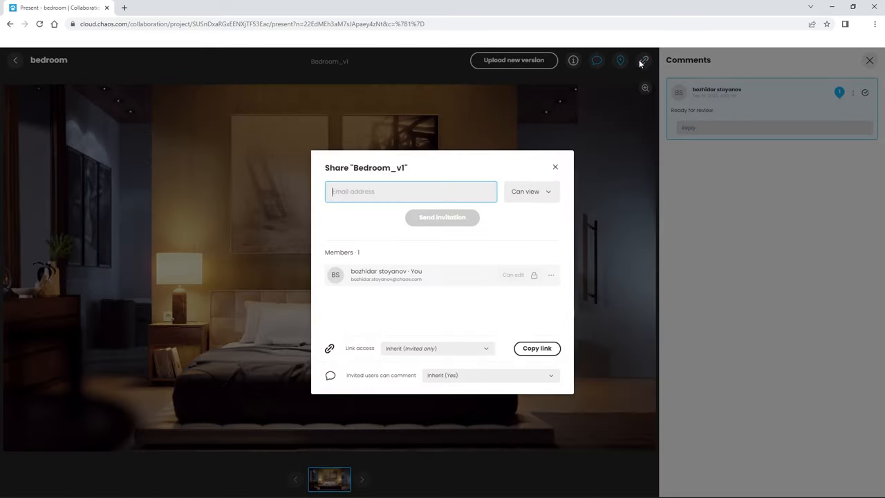
click(536, 348)
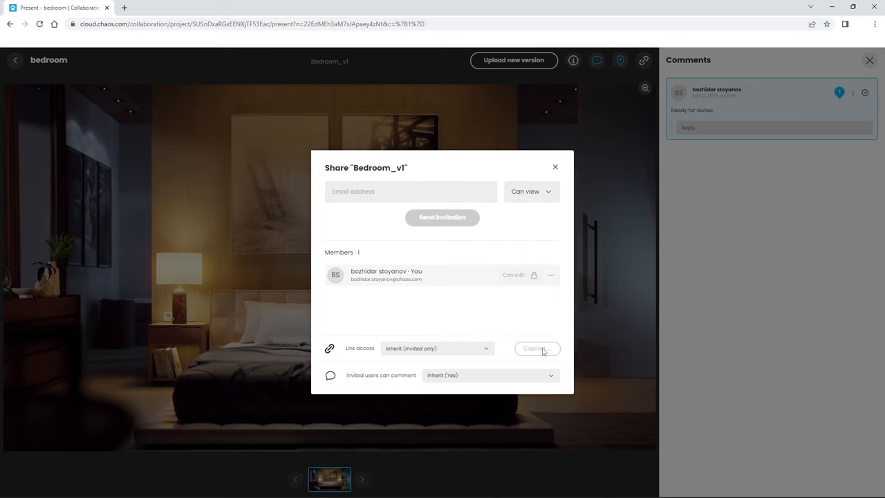
click(556, 166)
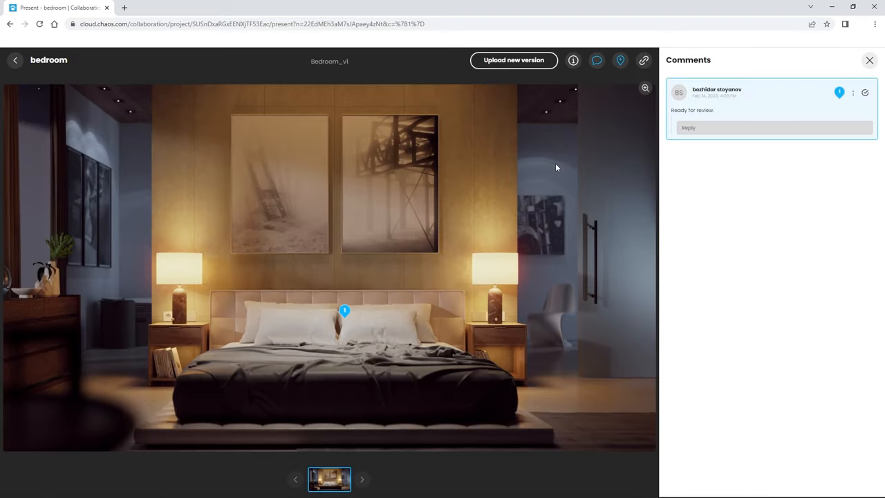